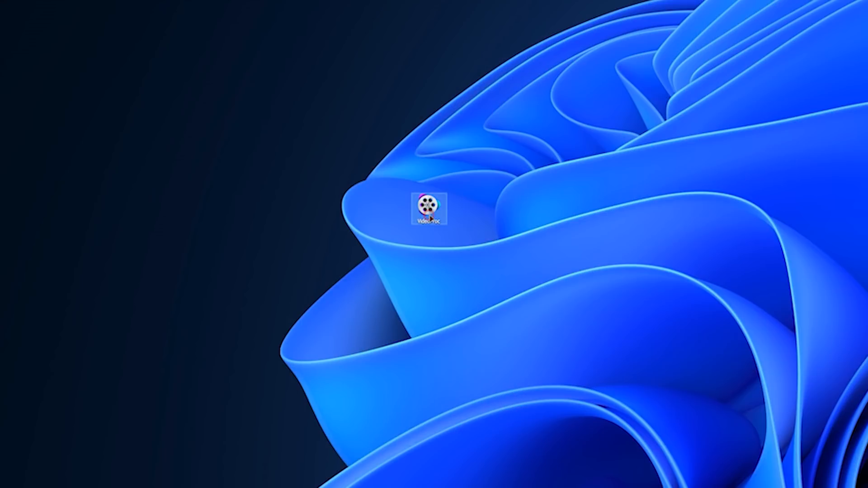
Step: Launch VideoProc from the desktop and point at the DVD and Downloader modules
double_click(431, 205)
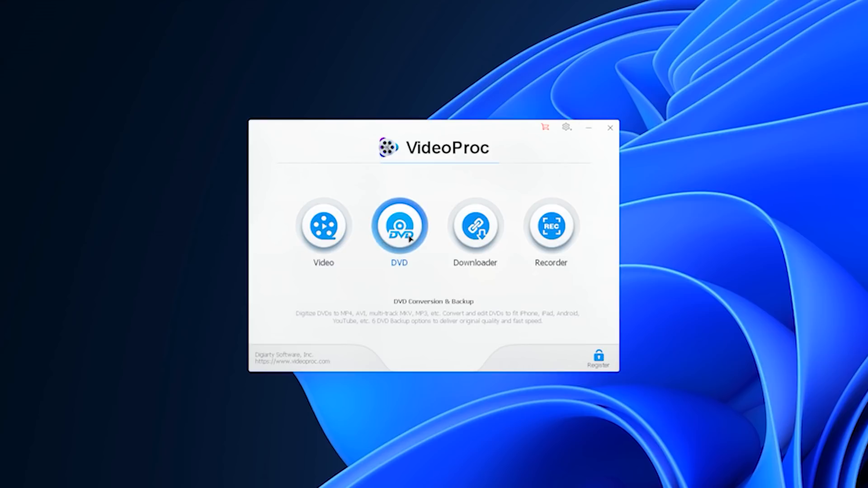
click(474, 226)
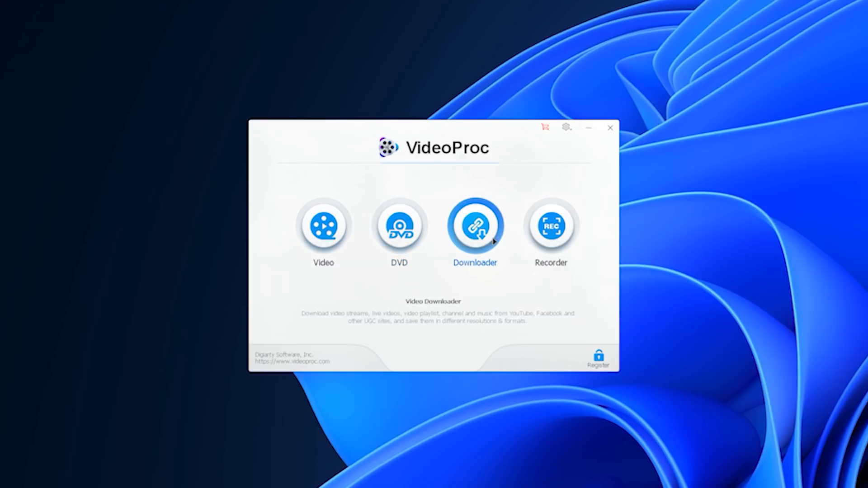
click(551, 225)
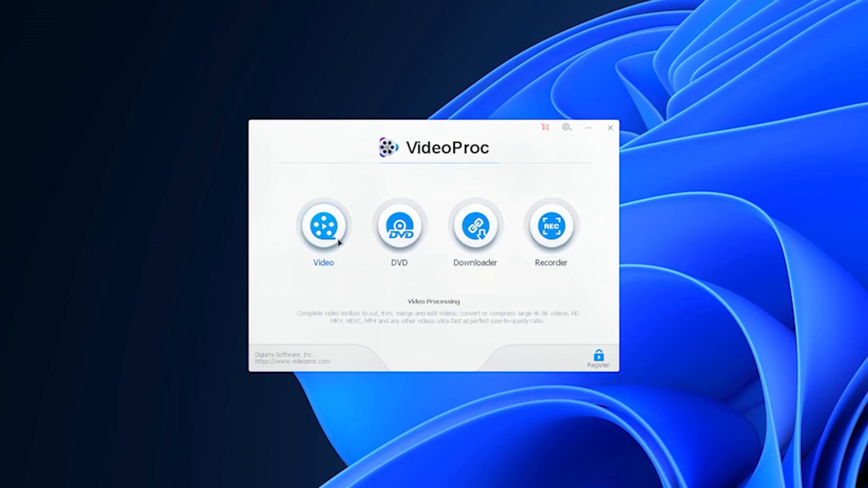
Step: Open the Video module and load the City clips with +Video
click(323, 226)
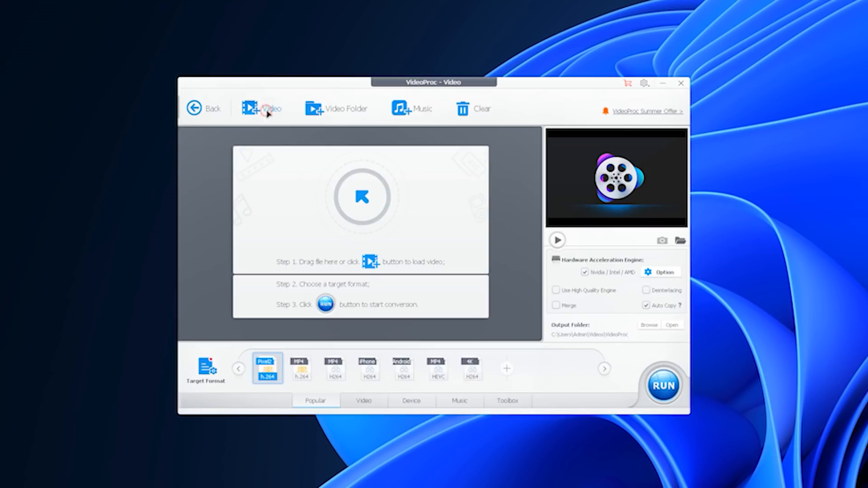
click(262, 109)
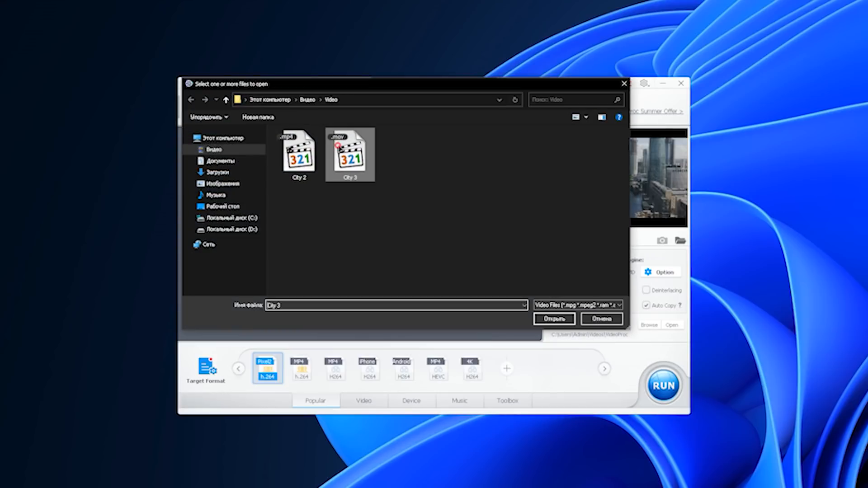
click(553, 319)
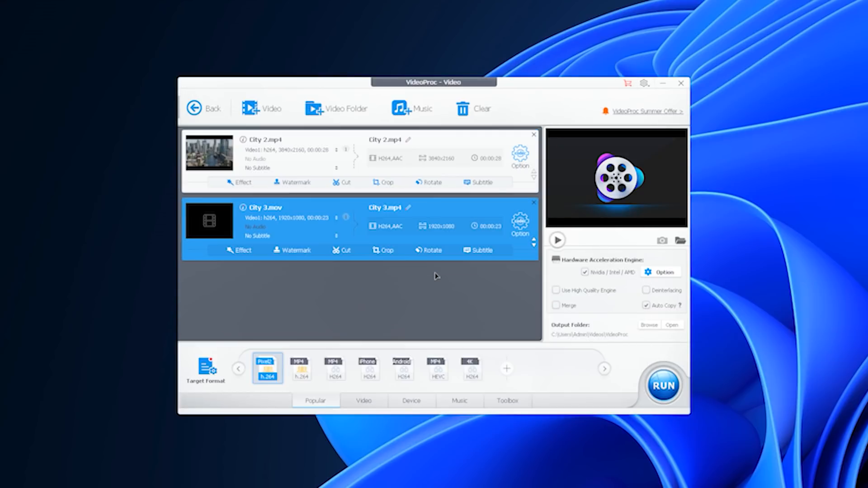
Step: Remove City 2.mp4, clear the list, then reload both clips via +Video Folder
click(533, 135)
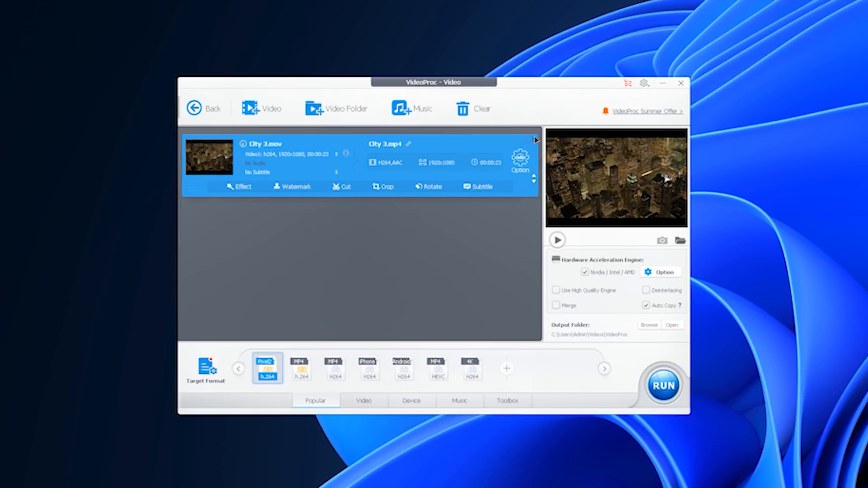
click(475, 109)
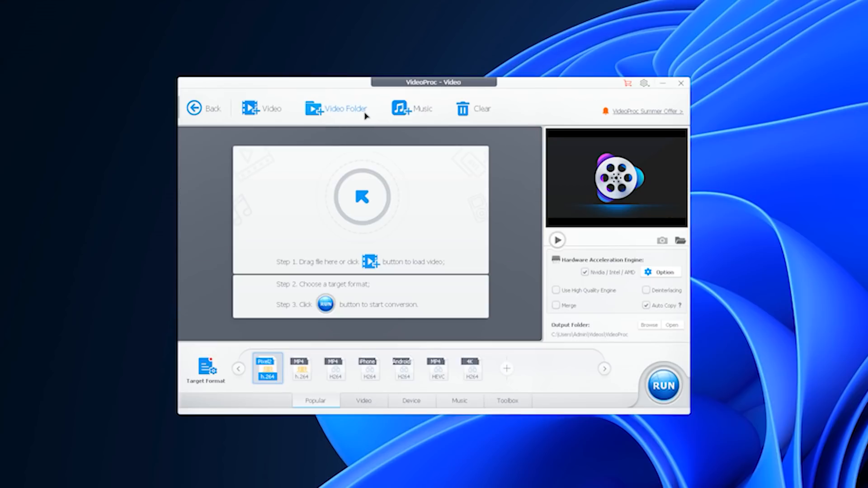
click(338, 108)
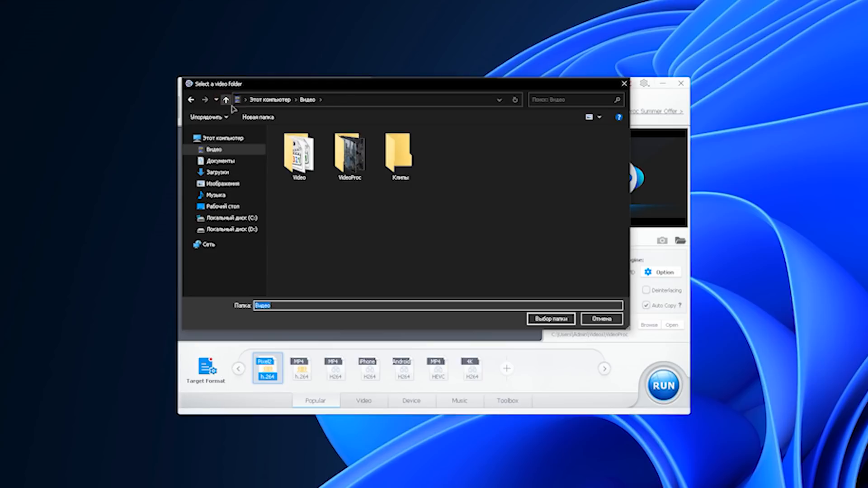
click(549, 319)
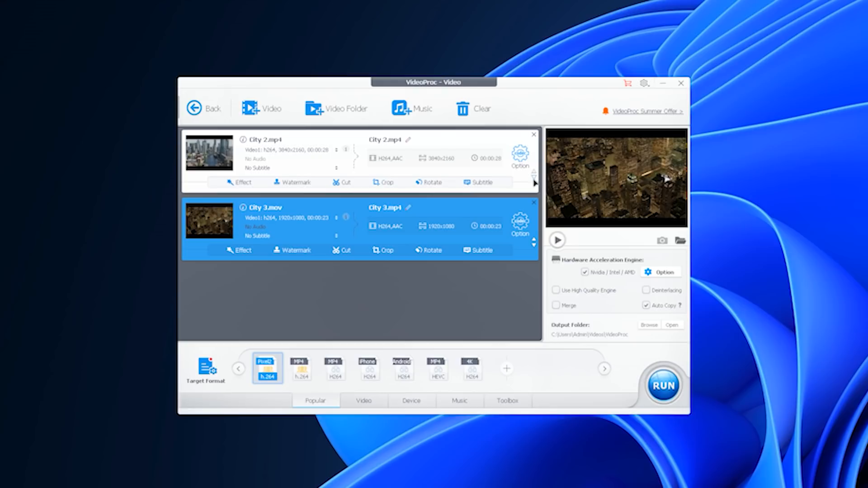
mouse_move(248, 188)
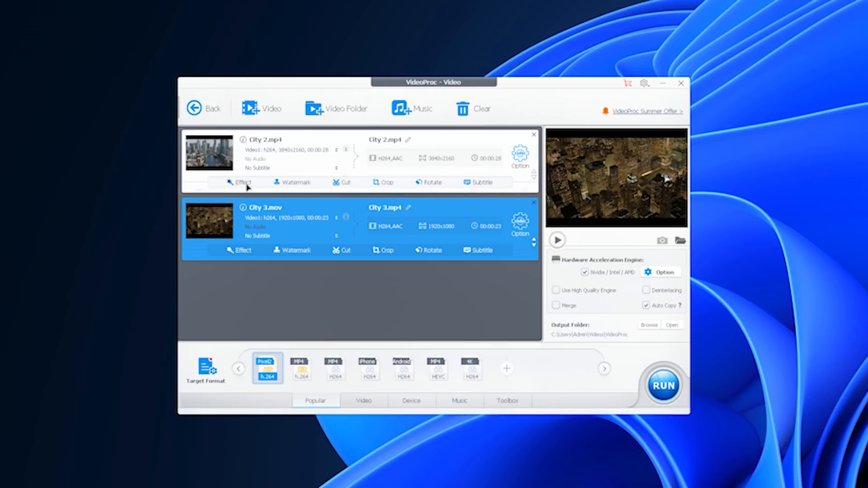
Step: Browse City 2.mp4's Effects, Subtitle, Cut and Crop tabs, then choose MP4 H264 output
click(241, 182)
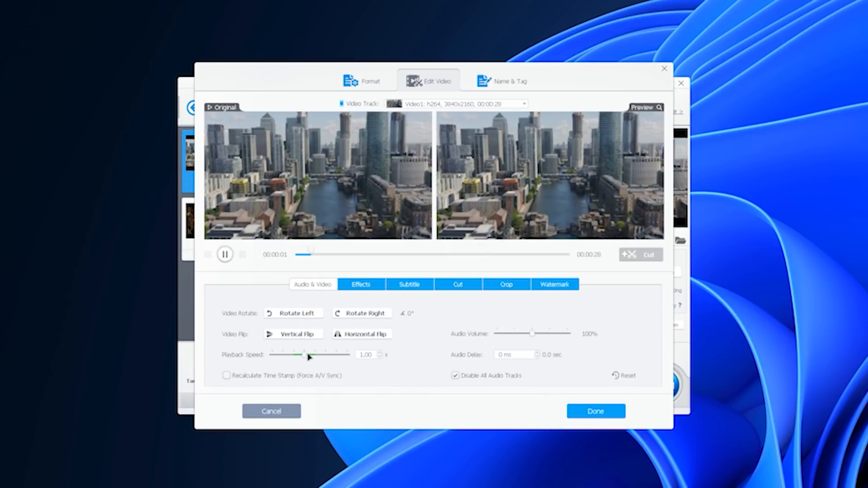
click(361, 284)
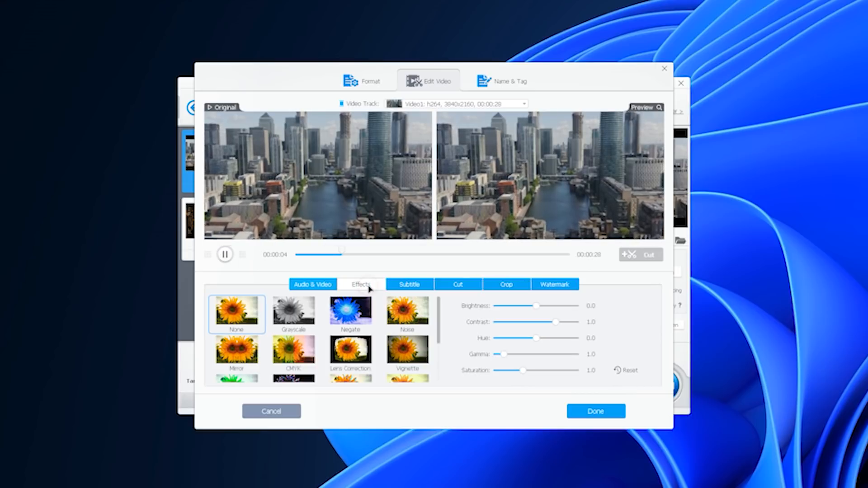
click(409, 284)
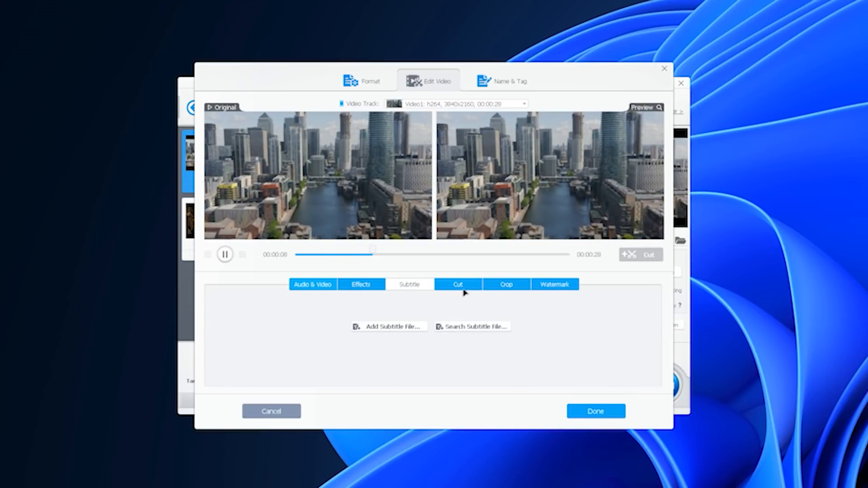
click(457, 284)
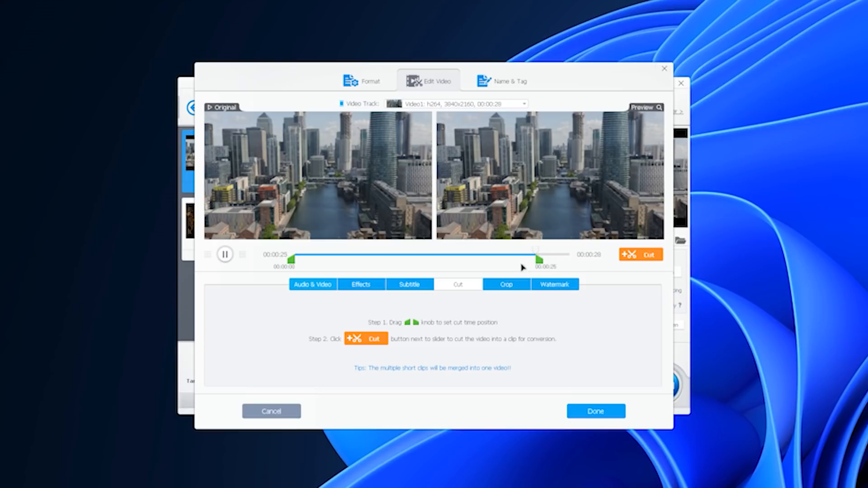
click(505, 284)
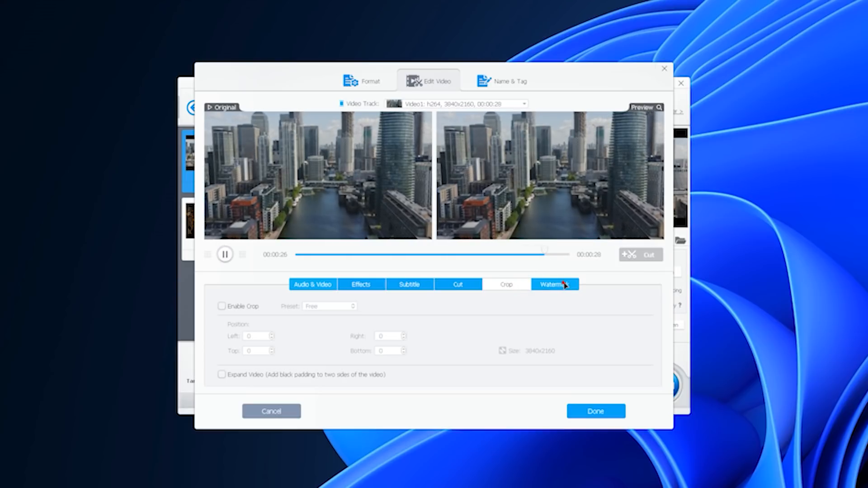
click(458, 284)
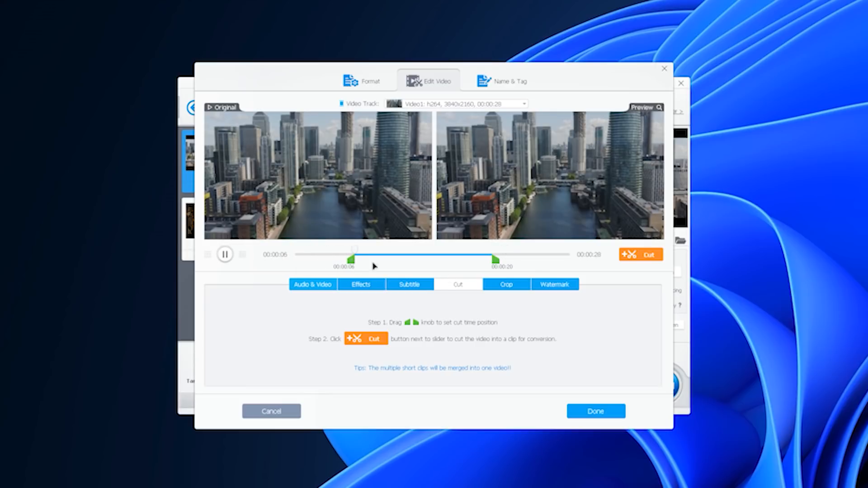
click(595, 411)
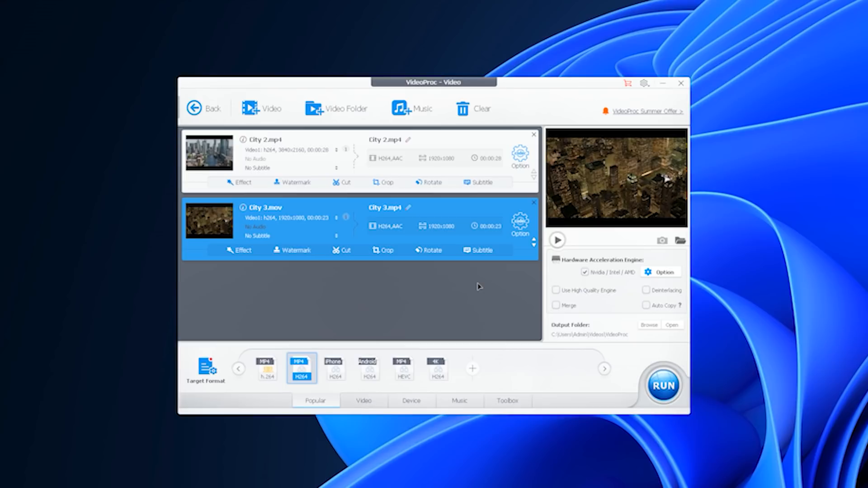
mouse_move(296, 183)
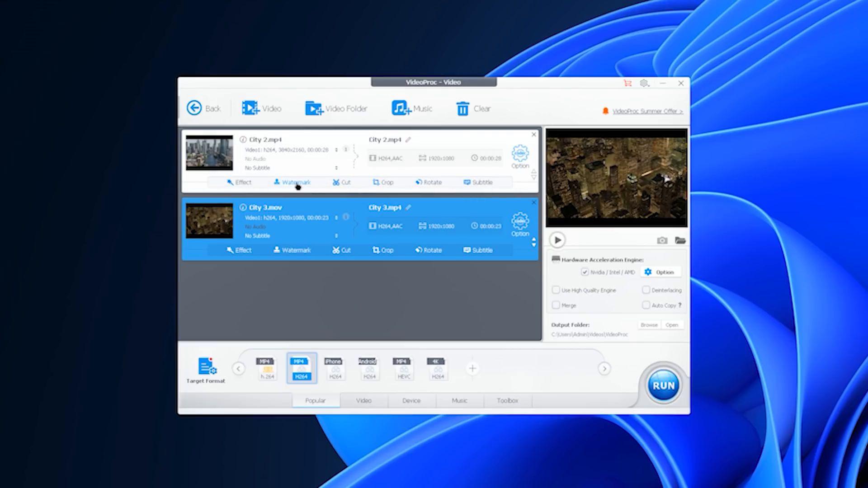
Step: Check the Watermark editor for City 2.mp4 and City 3.mov, then set City 2 playback speed to 1.5×
click(293, 182)
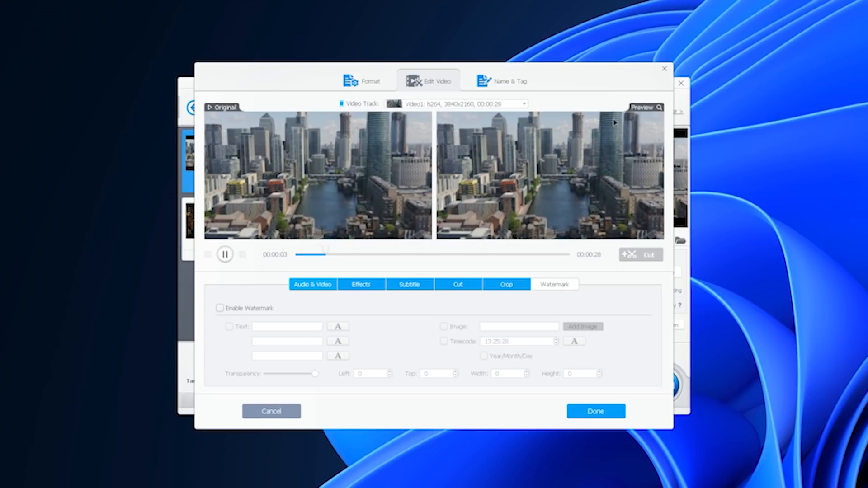
click(595, 412)
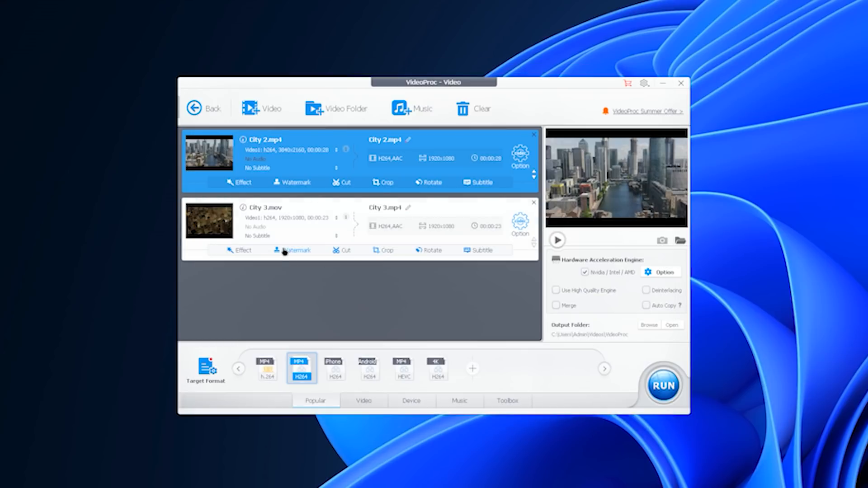
click(298, 250)
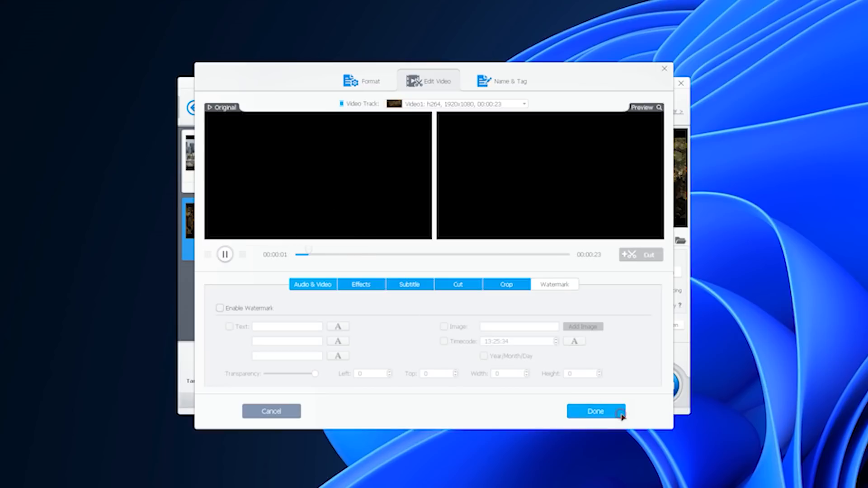
click(595, 412)
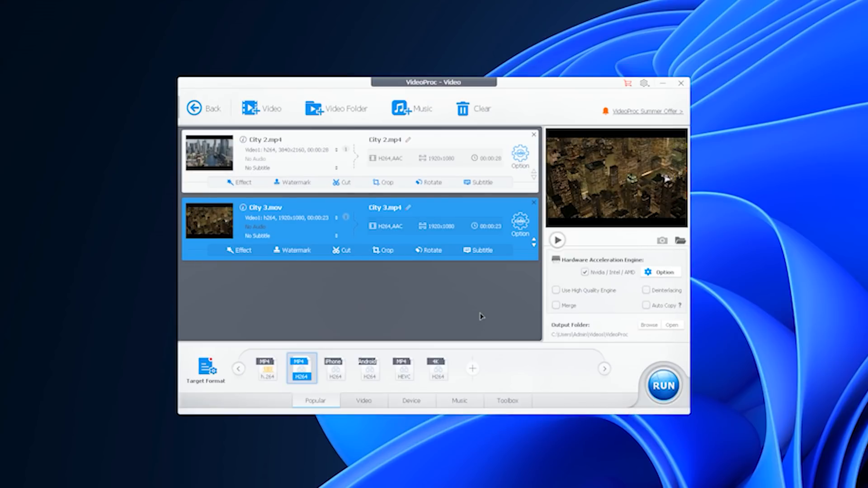
mouse_move(410, 108)
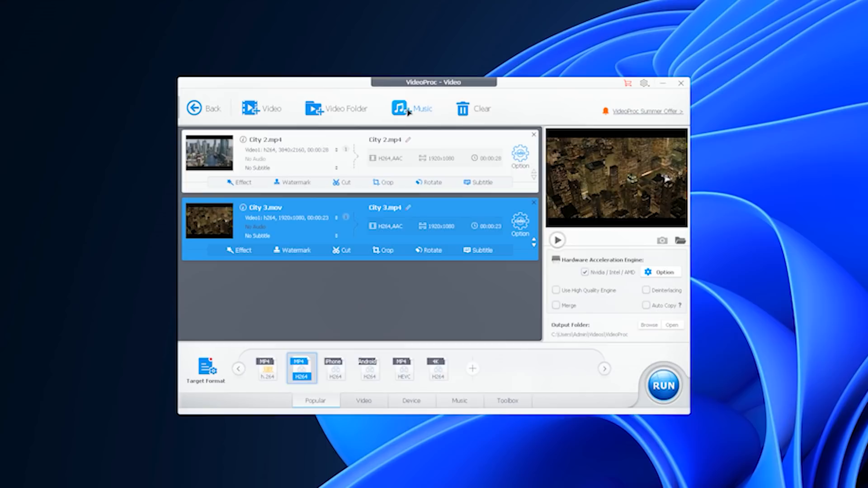
click(412, 108)
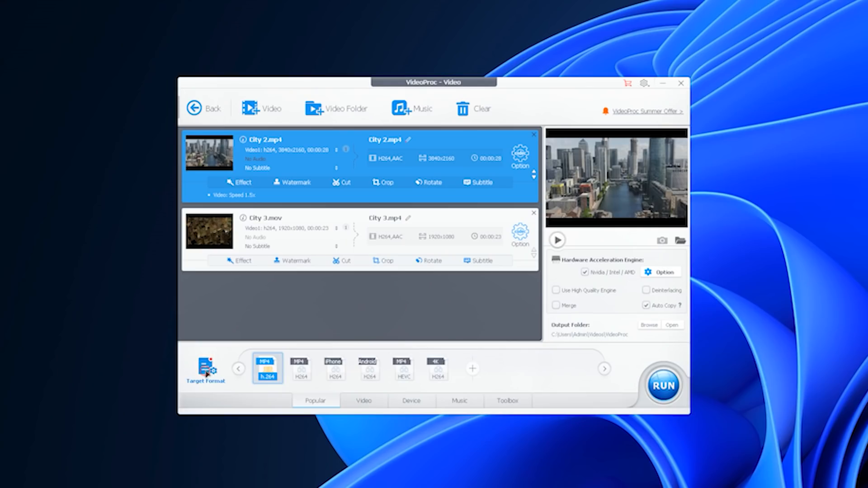
Step: Browse the Huawei profiles, then give City 3 the HQ General Profiles MP4 Video (H264) and go Back
click(206, 368)
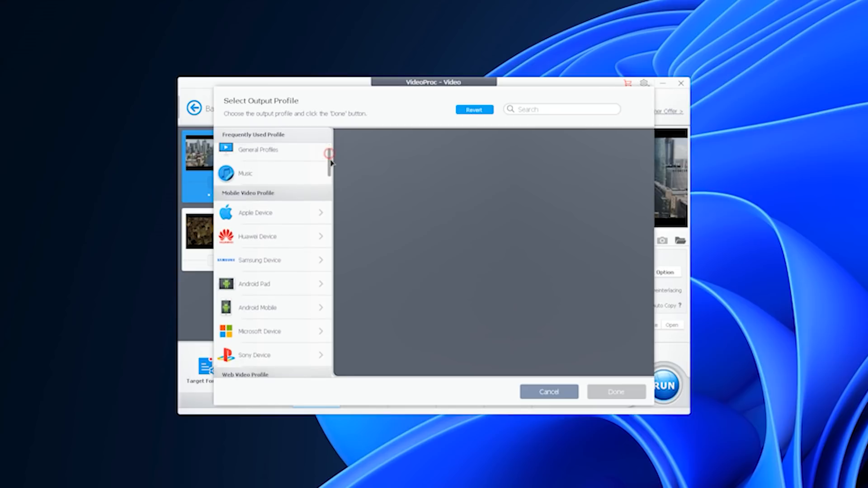
click(255, 213)
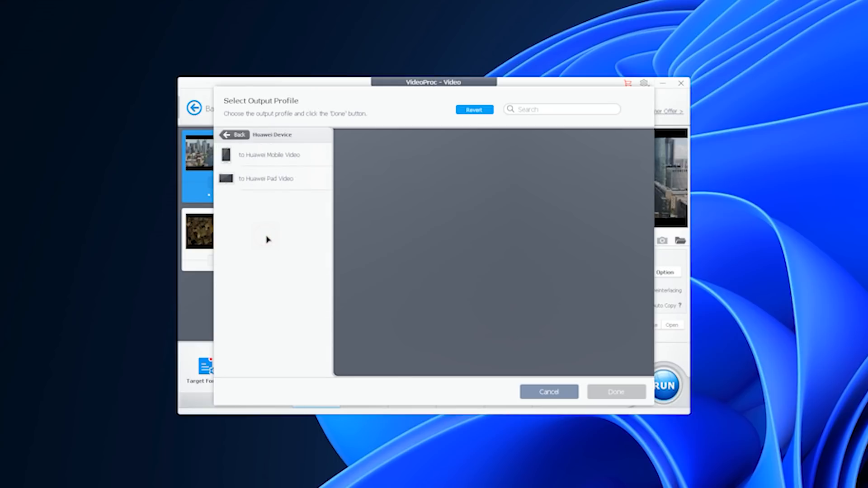
click(548, 392)
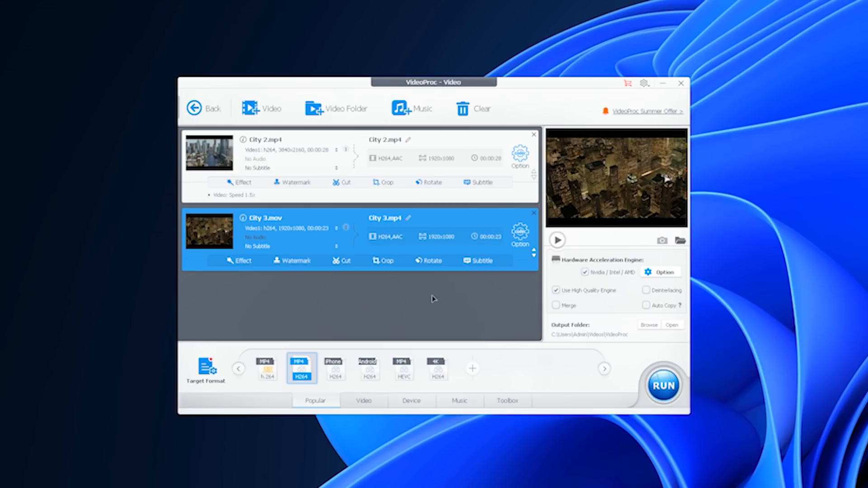
mouse_move(488, 301)
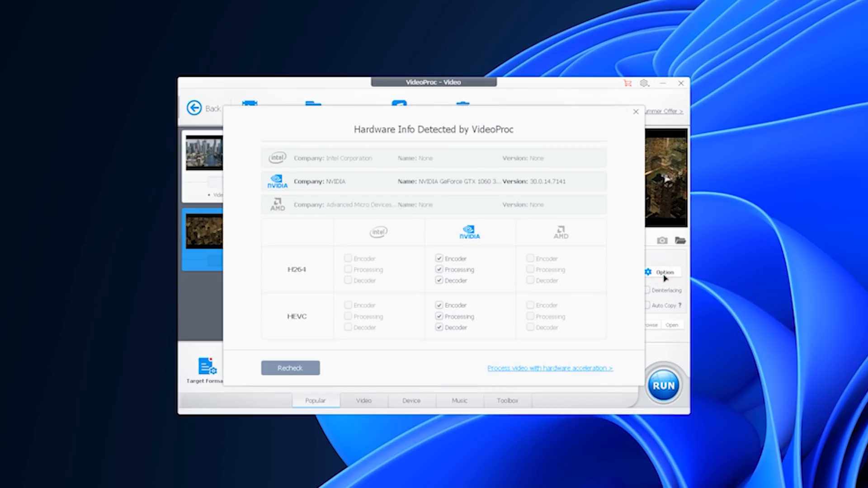
mouse_move(495, 375)
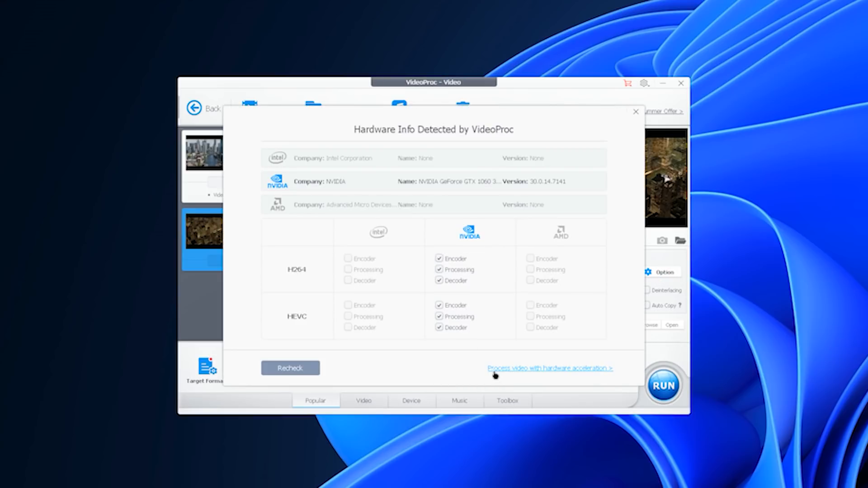
mouse_move(604, 376)
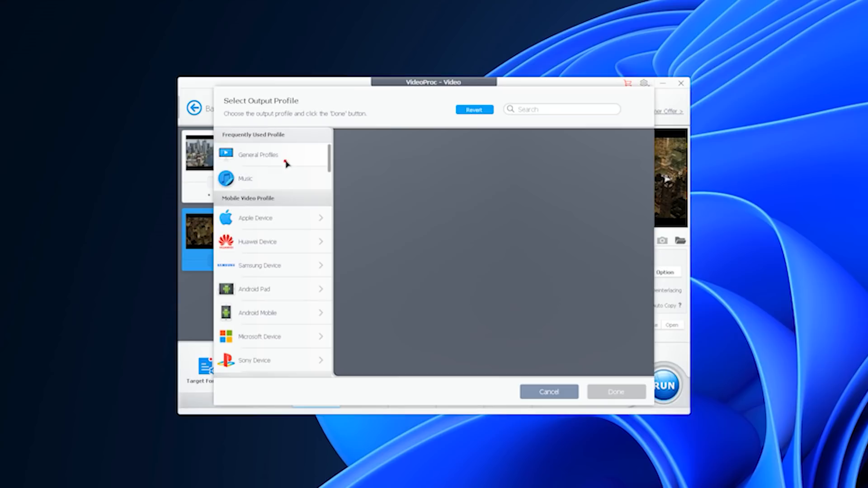
click(257, 155)
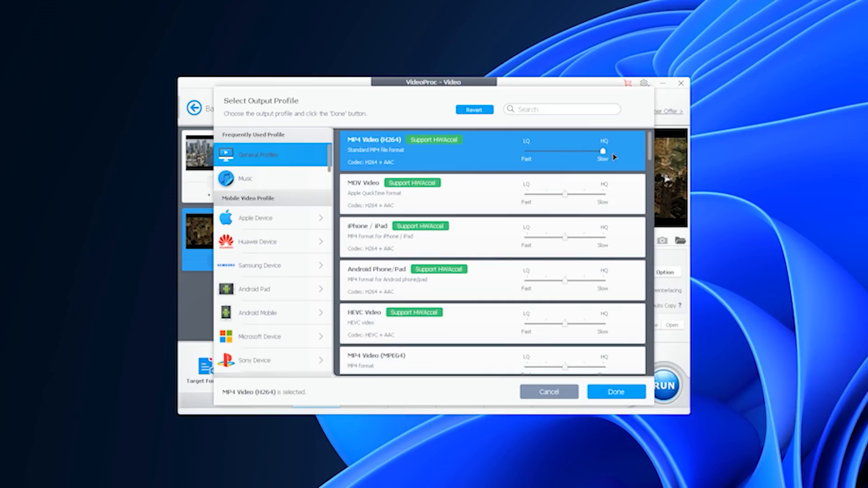
click(615, 392)
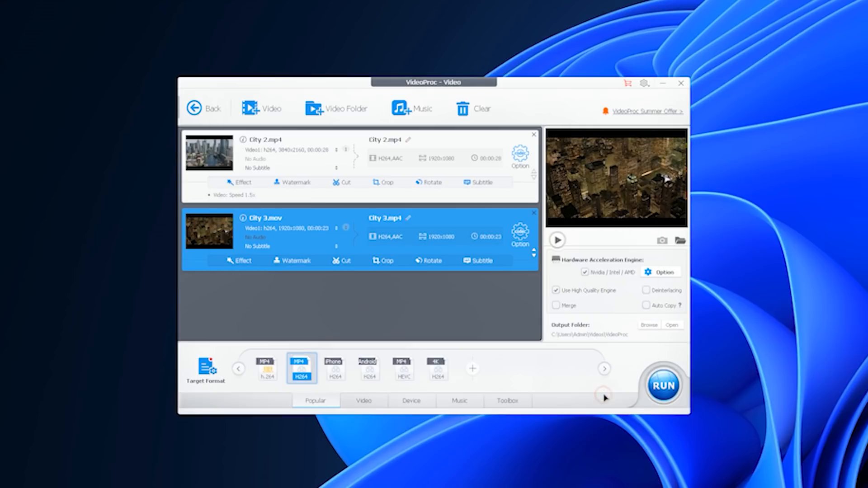
mouse_move(604, 397)
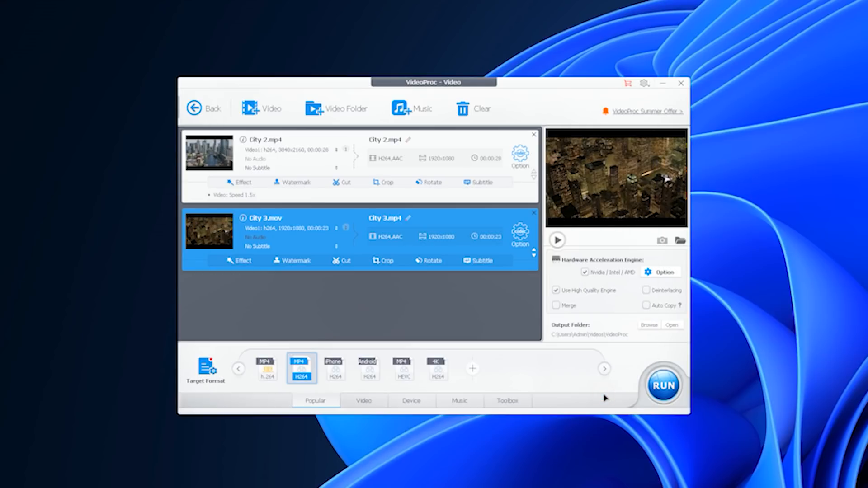
click(195, 108)
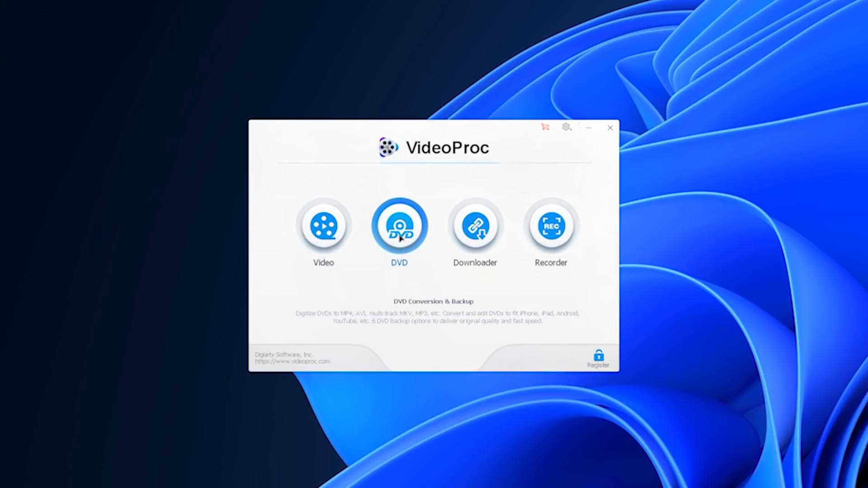
Step: Open the DVD module and try the Disc and ISO sources, cancelling both
click(399, 225)
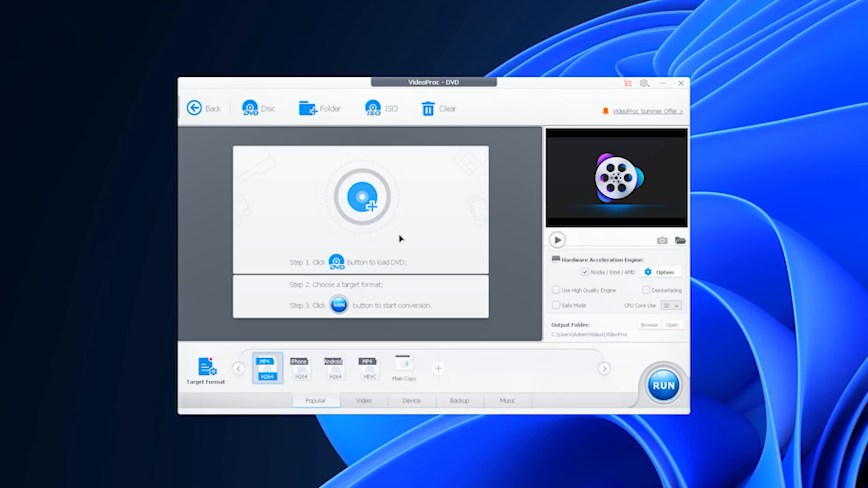
mouse_move(266, 114)
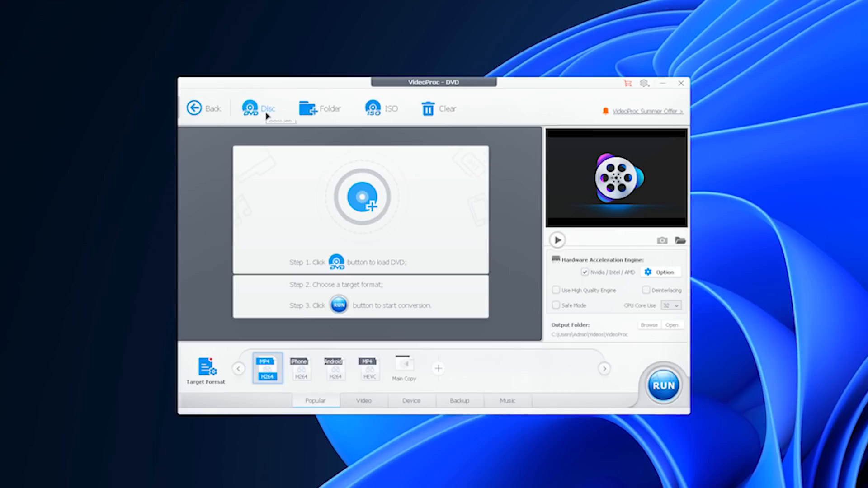
click(259, 108)
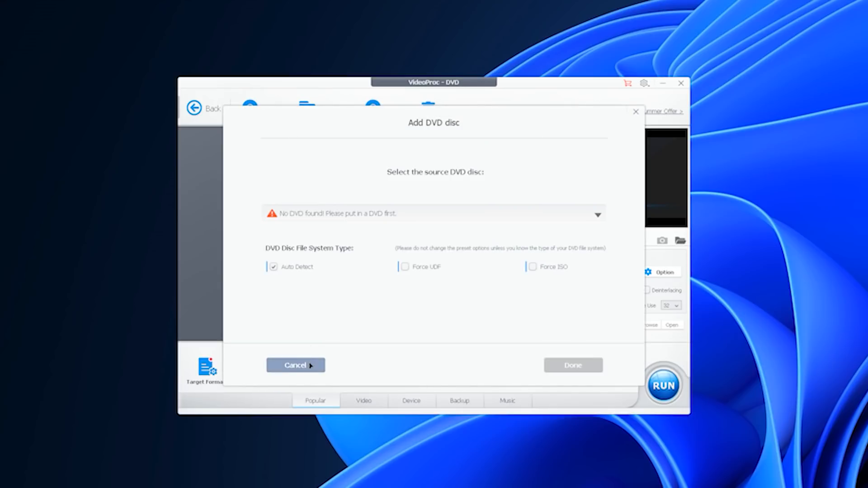
click(295, 365)
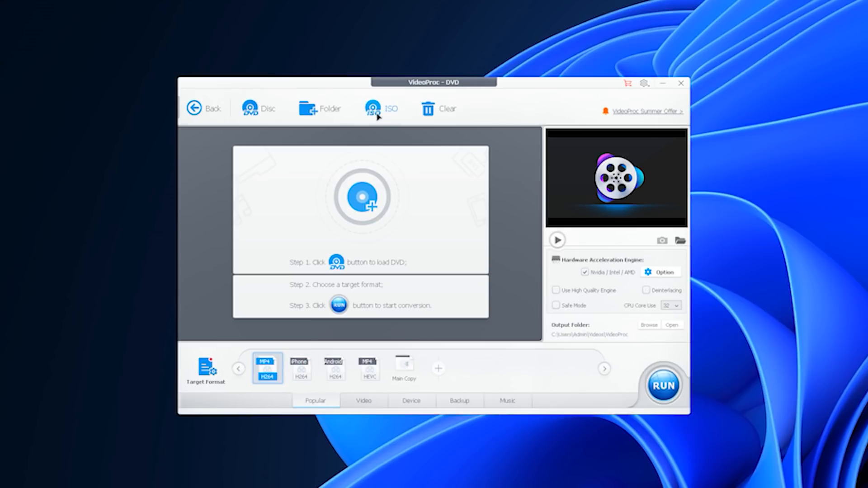
click(381, 108)
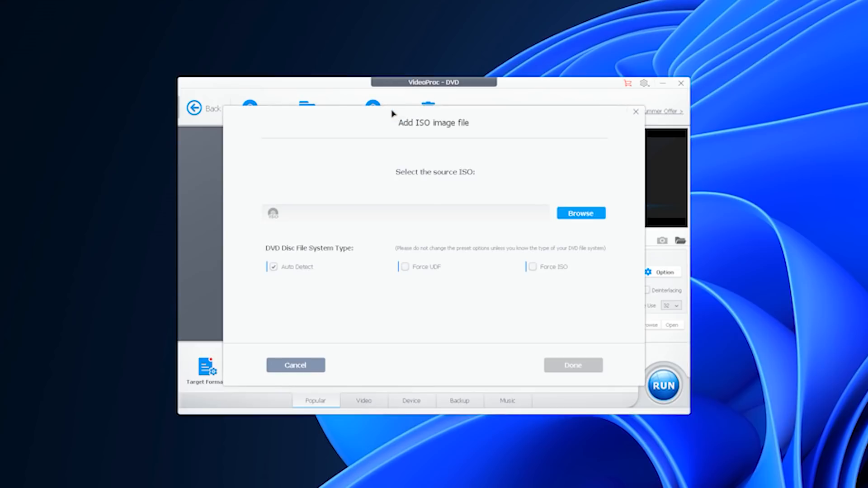
mouse_move(340, 341)
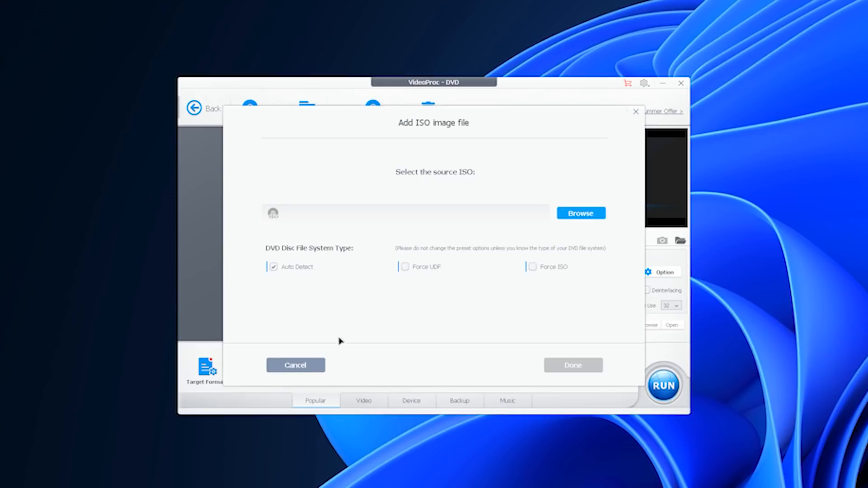
click(295, 365)
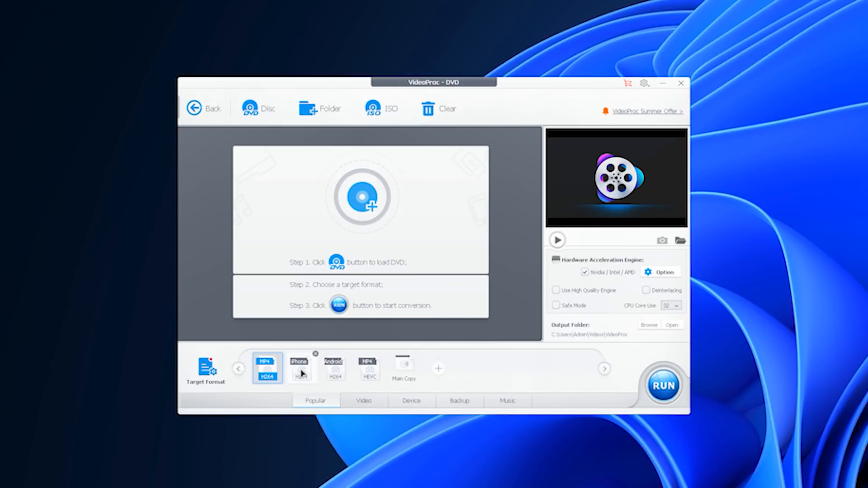
Step: Choose iPhone, then MP4 HEVC as target format, and browse the DVD Backup profiles
click(302, 368)
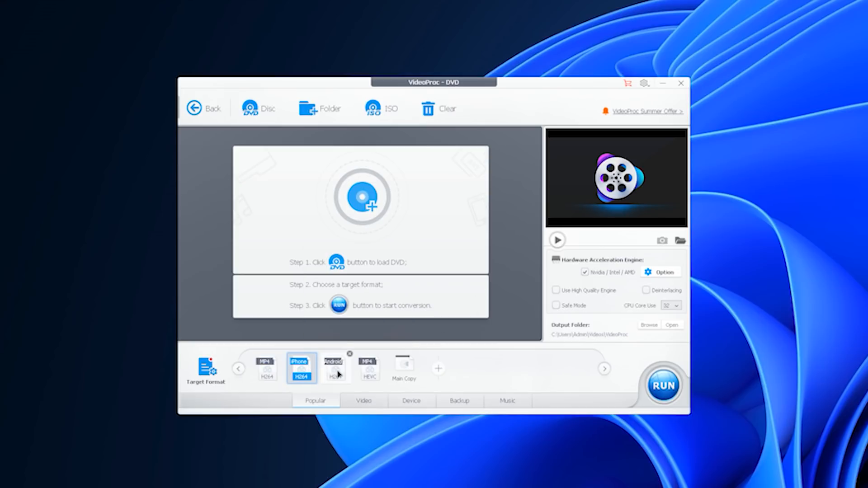
click(369, 368)
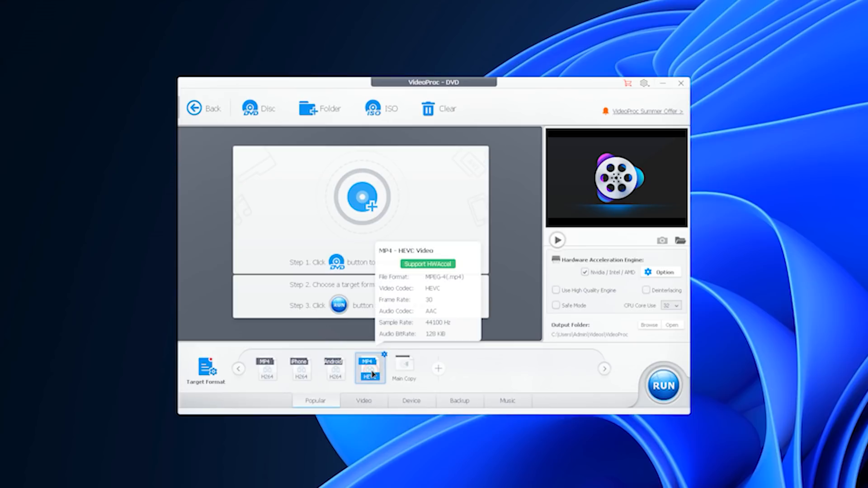
click(206, 368)
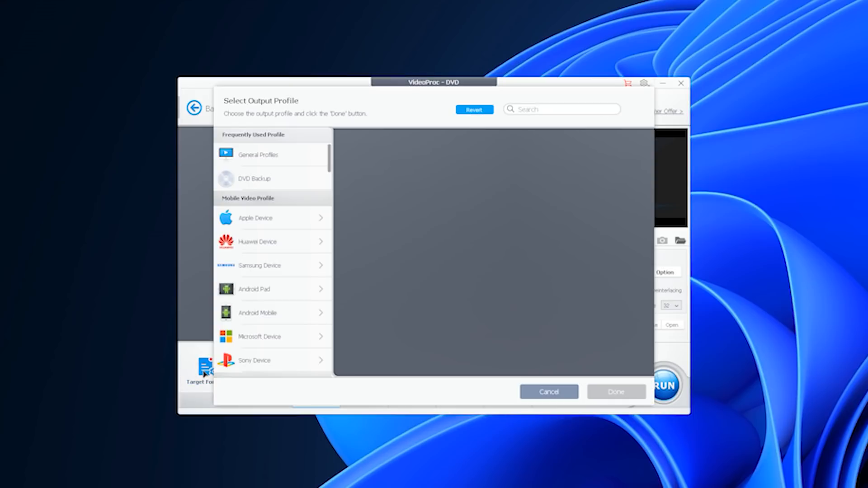
click(254, 179)
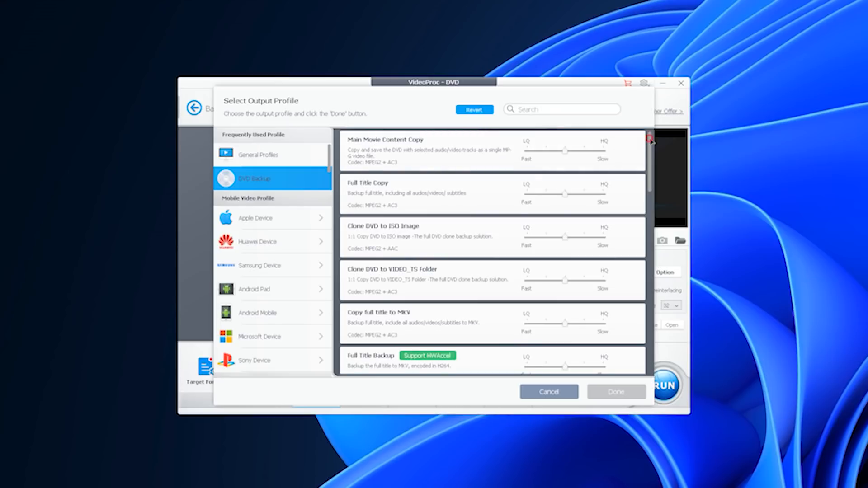
scroll(down, 3)
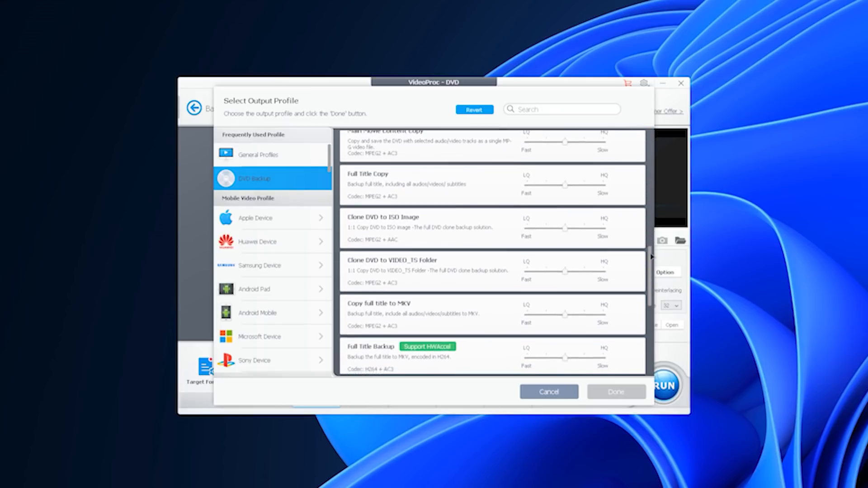
scroll(down, 3)
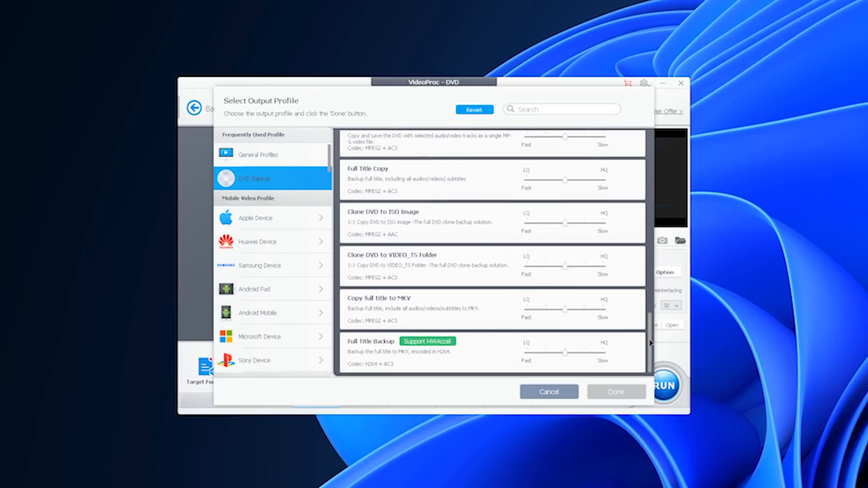
scroll(up, 3)
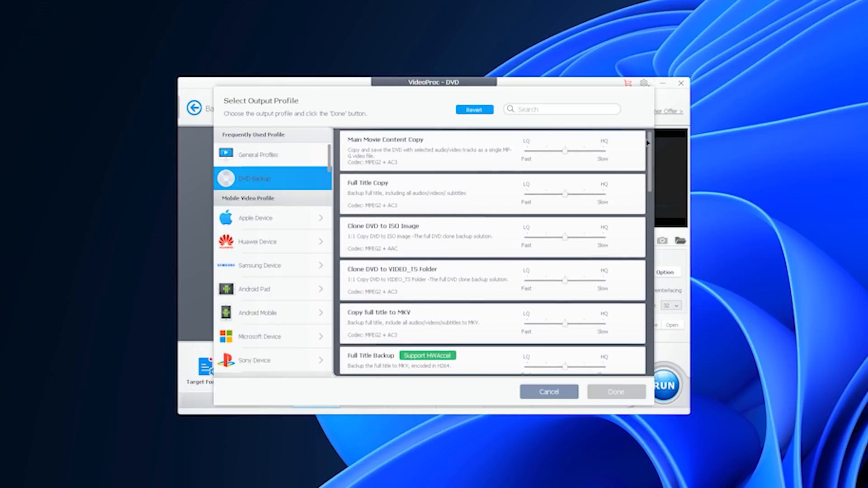
click(548, 392)
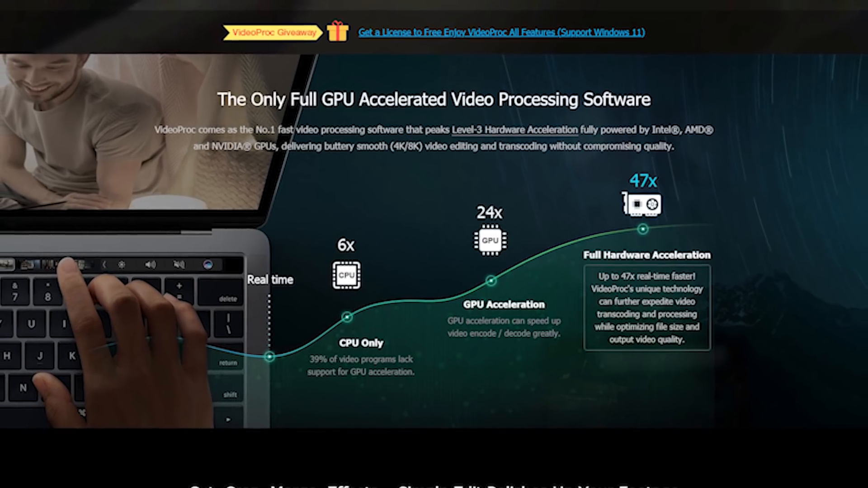
Step: Scroll down the VideoProc website to its full GPU acceleration section
scroll(down, 3)
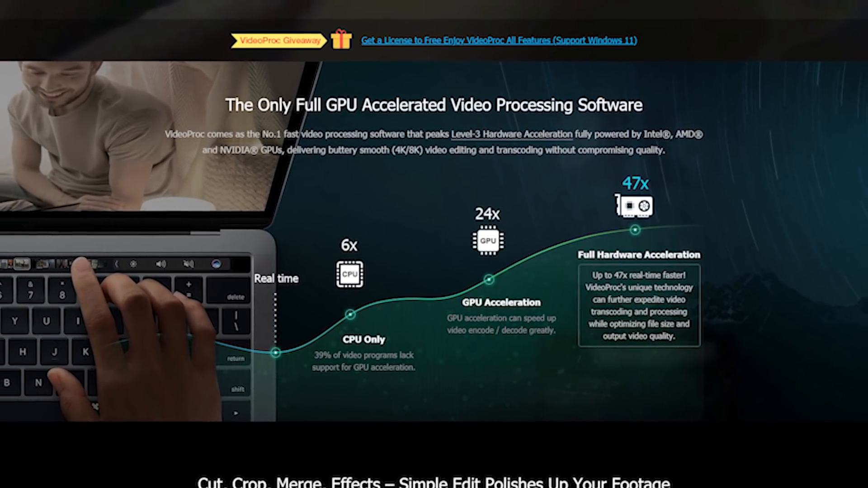
scroll(down, 3)
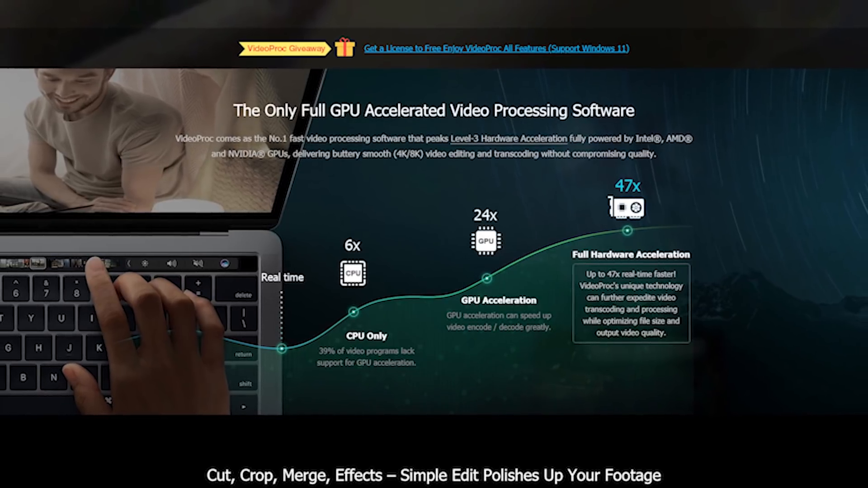
scroll(down, 3)
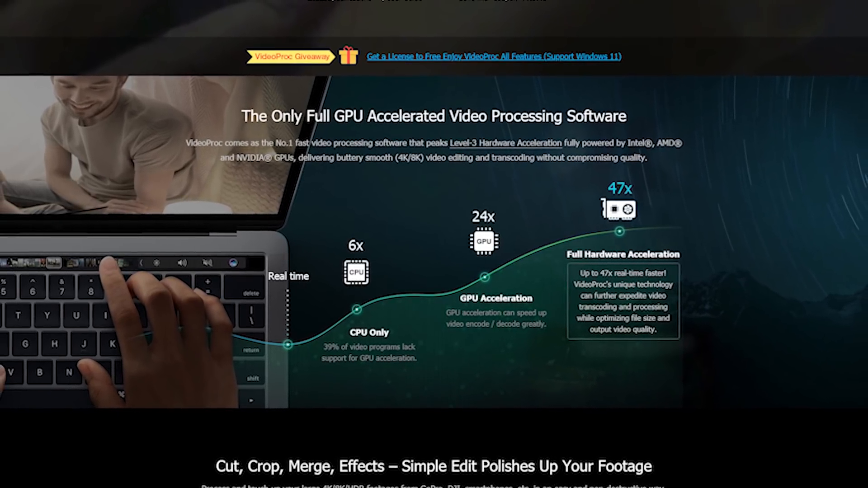
scroll(up, 3)
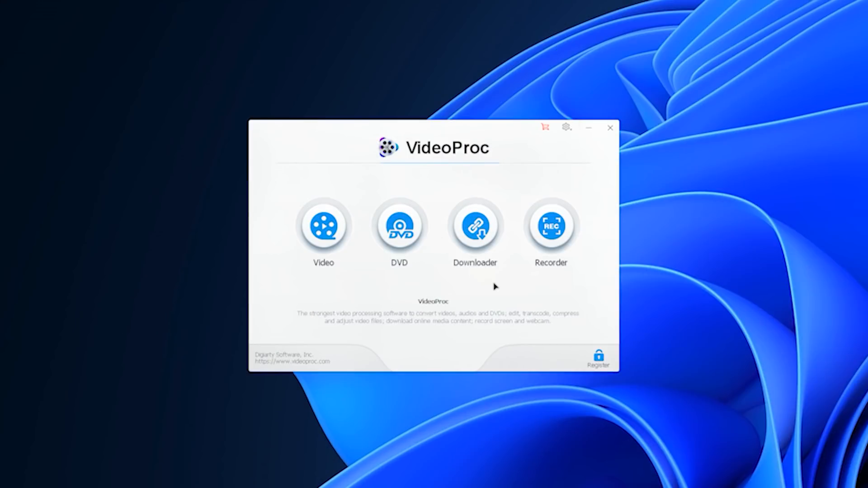
Step: Open the Downloader module and its Add Video dialog
click(474, 225)
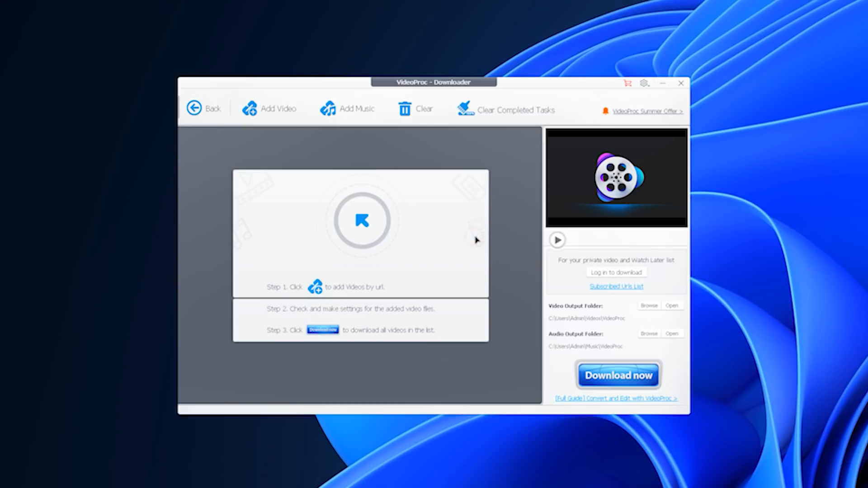
mouse_move(280, 116)
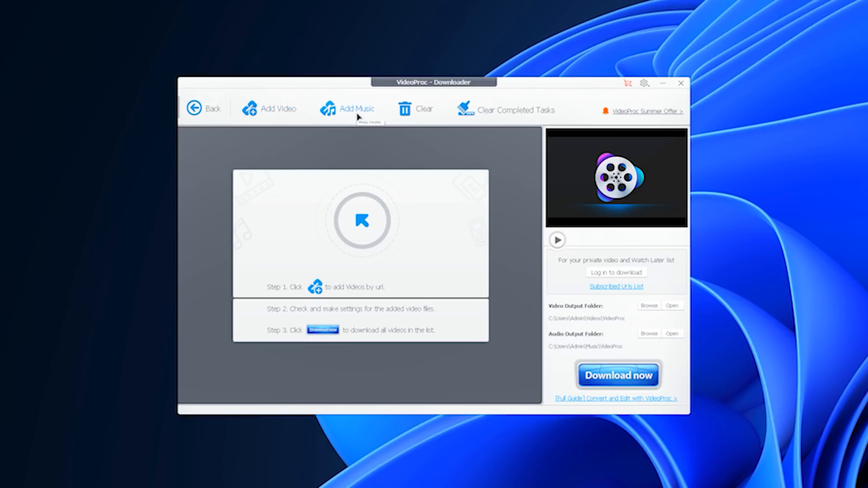
mouse_move(273, 118)
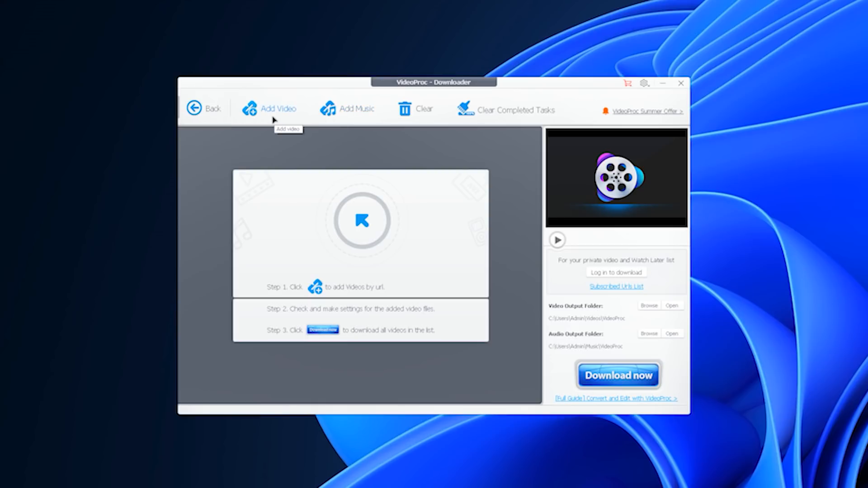
click(279, 108)
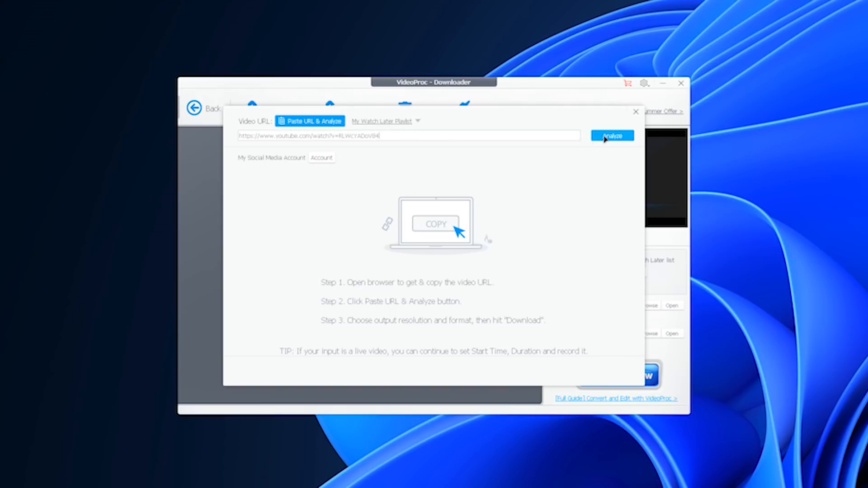
Step: Analyze the Chill Music Mix 2020 link, try 1080p webm and m4a audio, then Show All formats
click(612, 136)
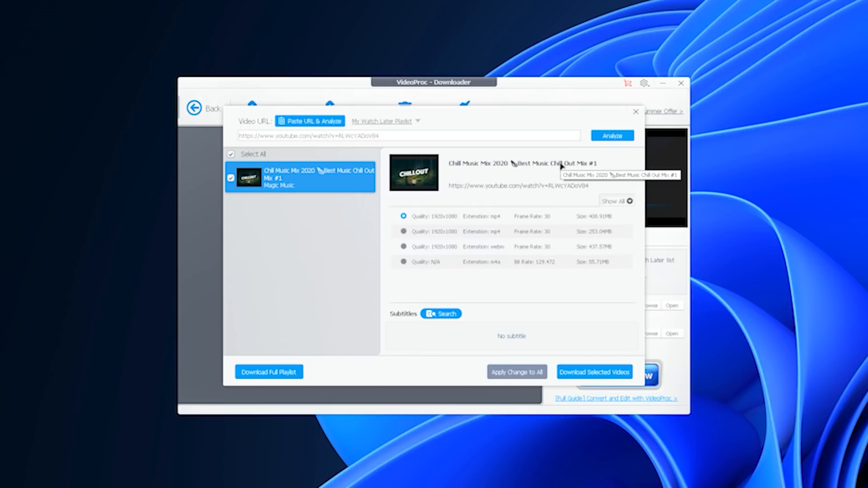
mouse_move(526, 274)
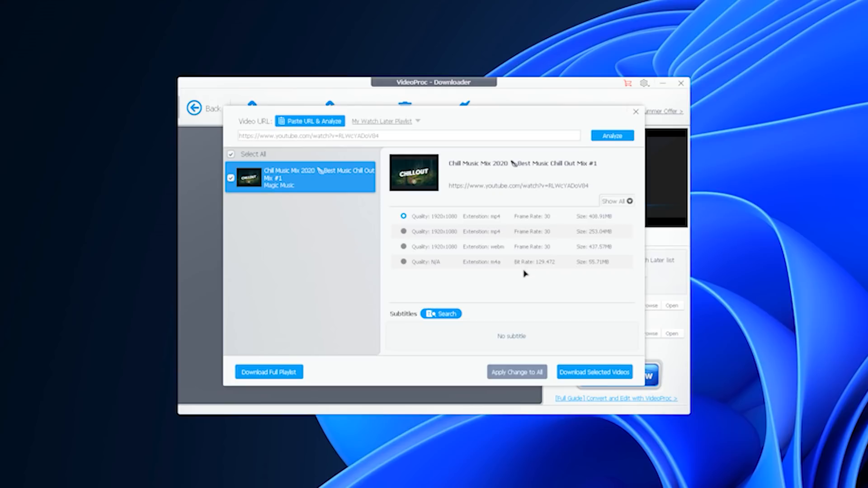
click(404, 246)
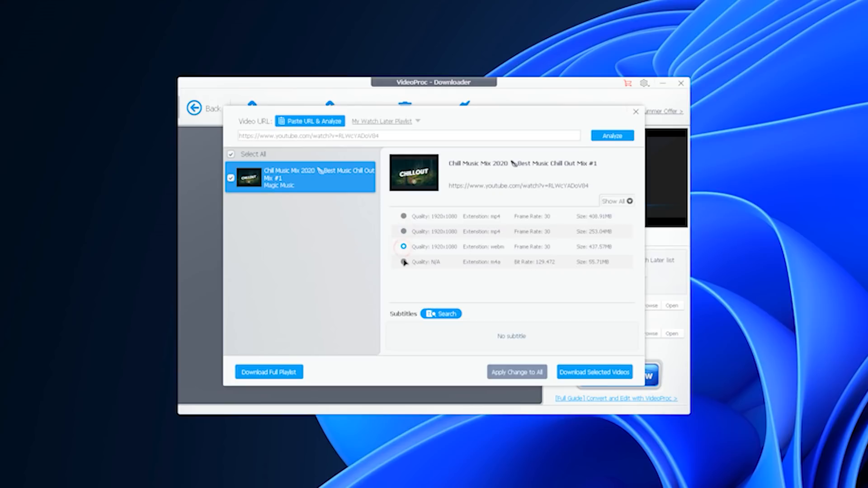
click(404, 216)
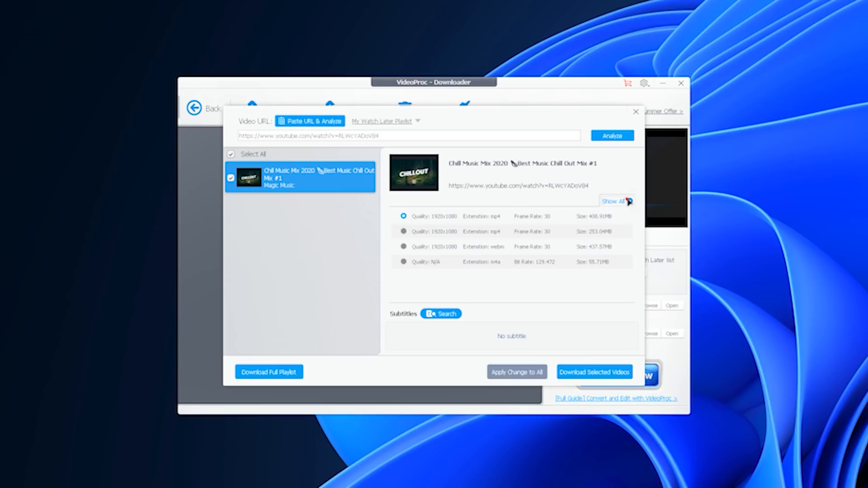
click(613, 201)
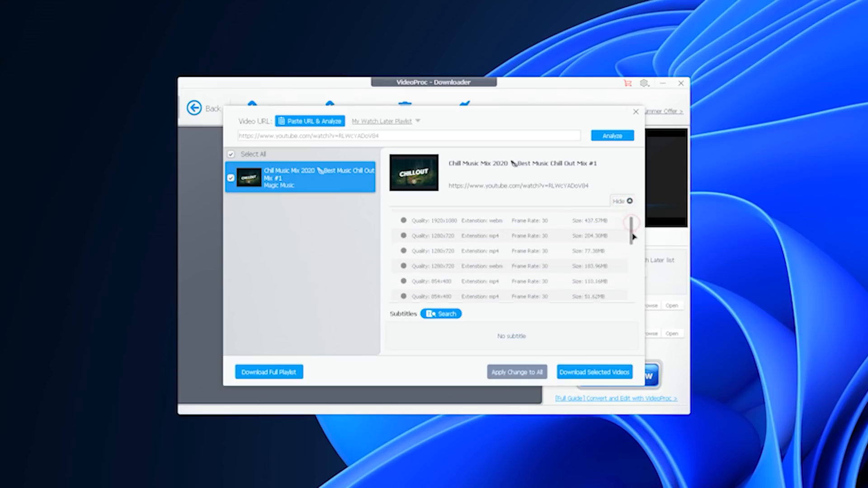
scroll(down, 3)
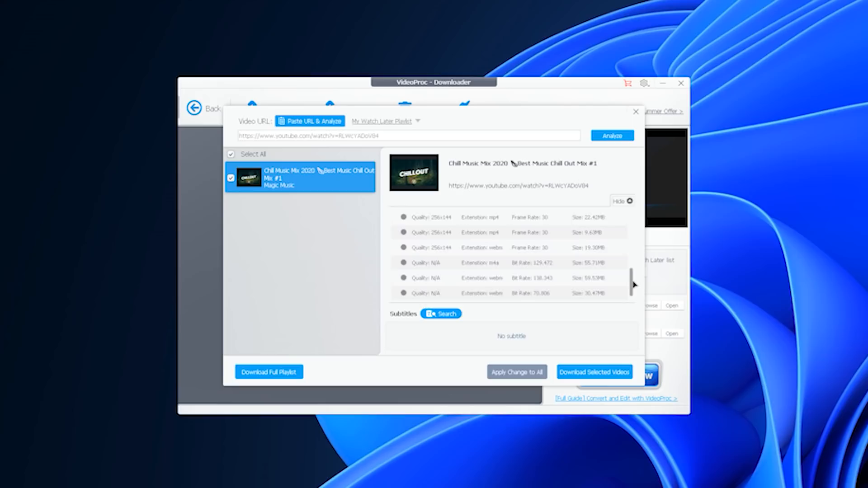
scroll(down, 3)
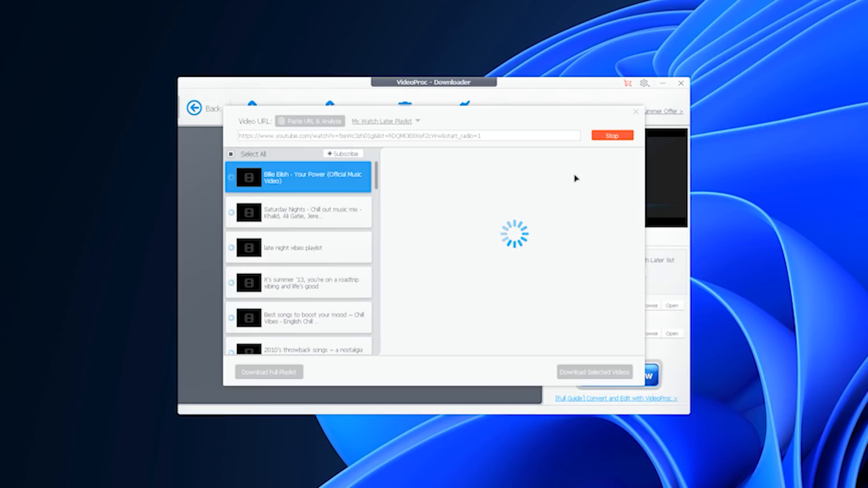
Step: Scroll through the analyzed YouTube music playlist's list of videos
scroll(down, 3)
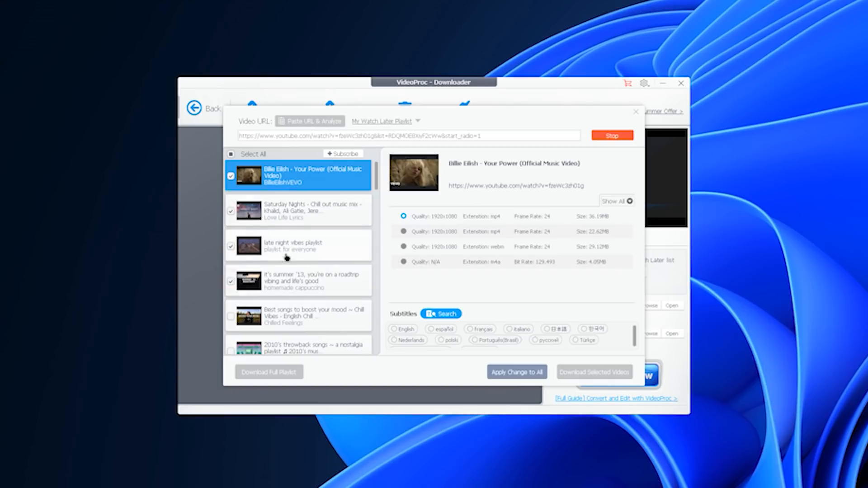
scroll(down, 3)
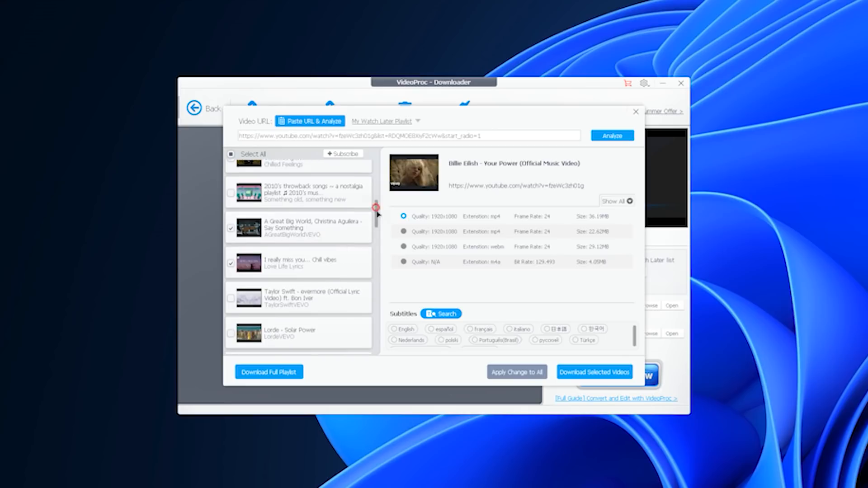
scroll(down, 3)
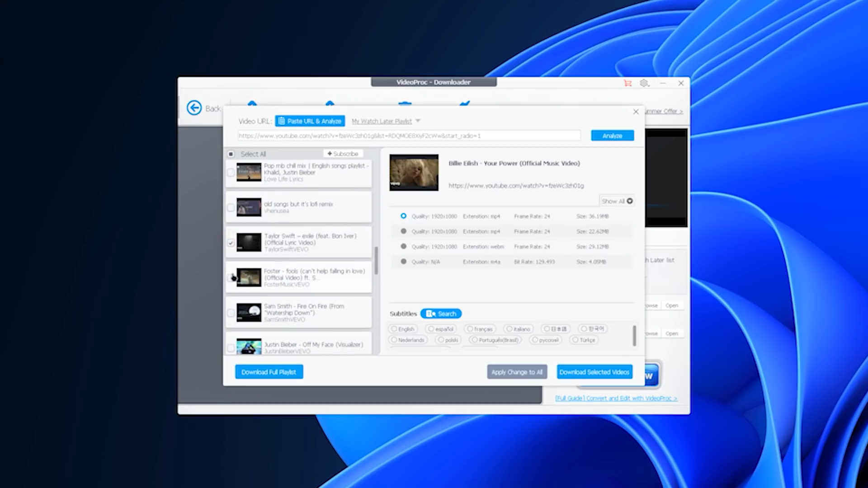
scroll(down, 3)
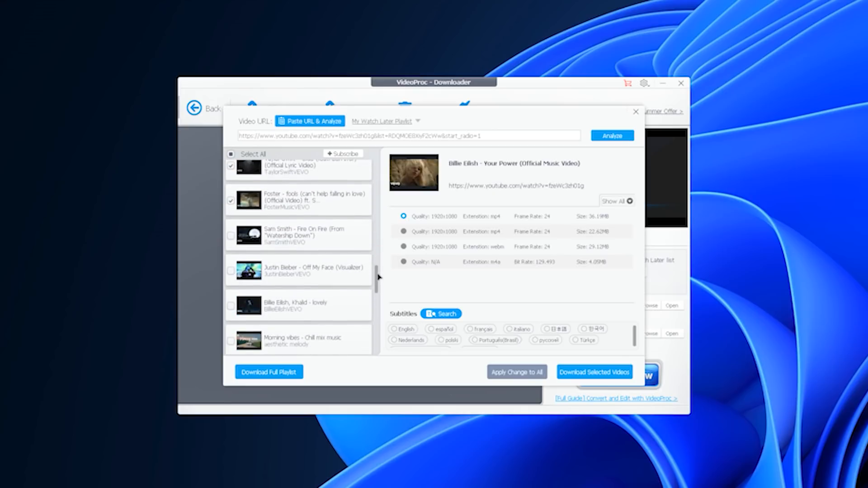
scroll(down, 3)
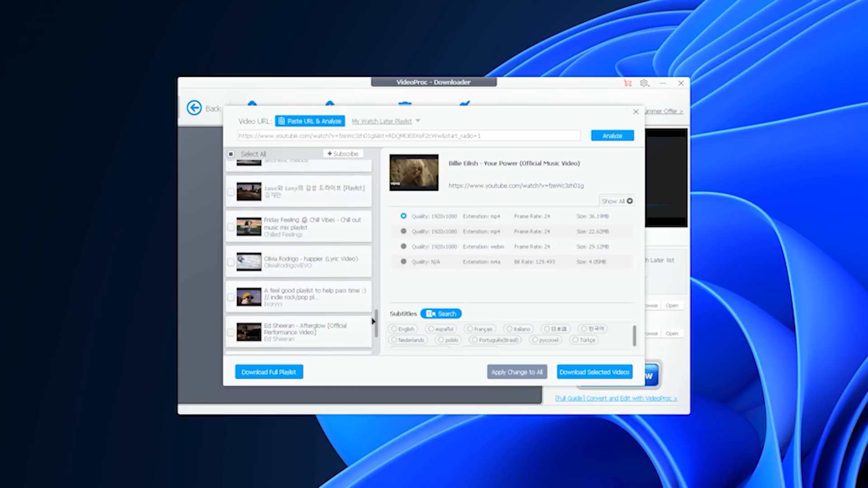
scroll(down, 3)
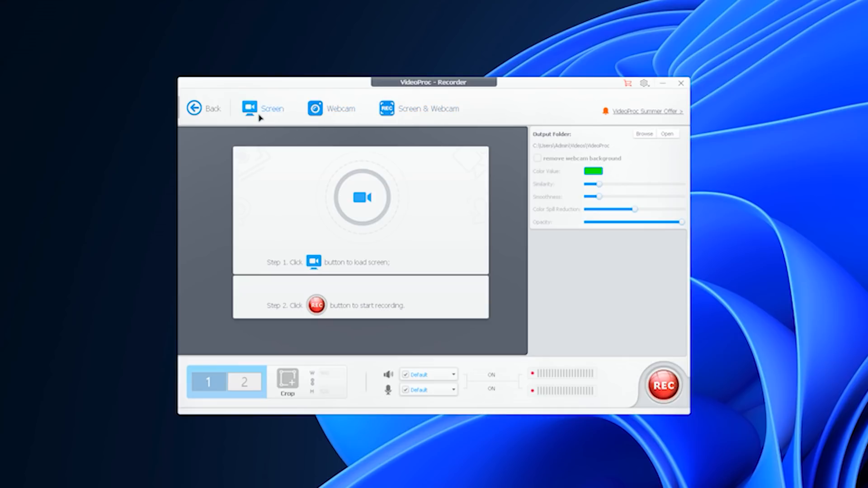
Step: Load the screen as the recording source, crop it to 1892×972, and disable system sound
click(313, 262)
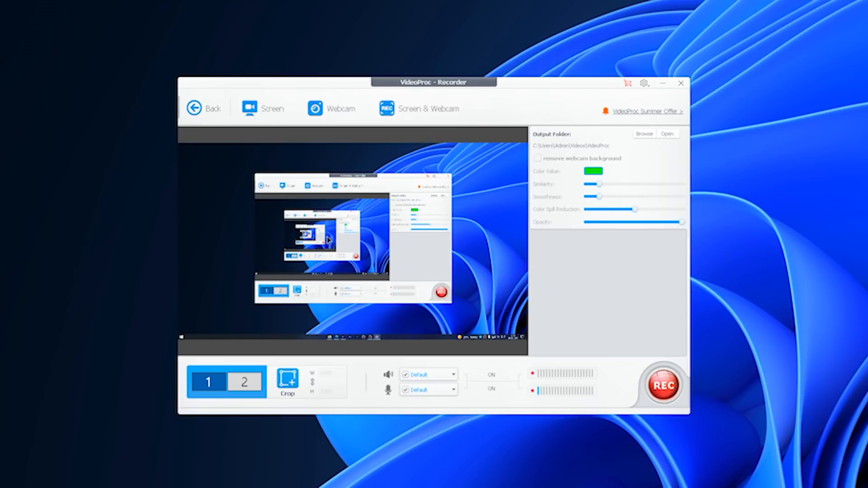
mouse_move(358, 288)
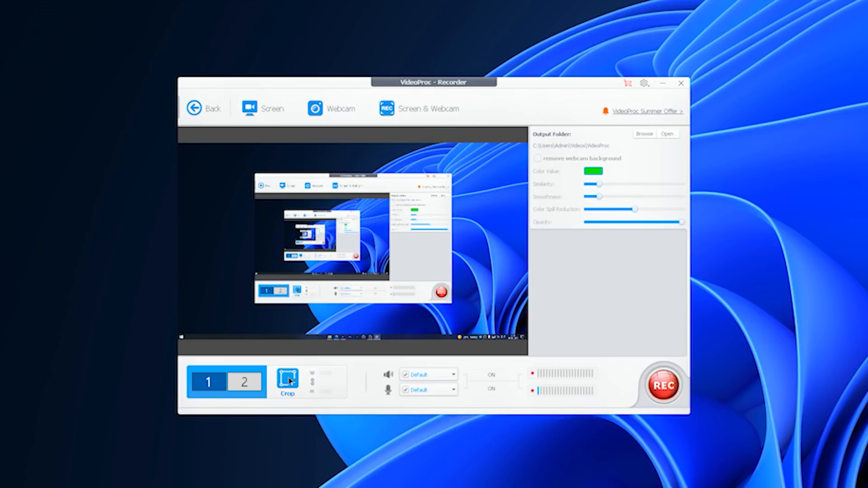
click(287, 382)
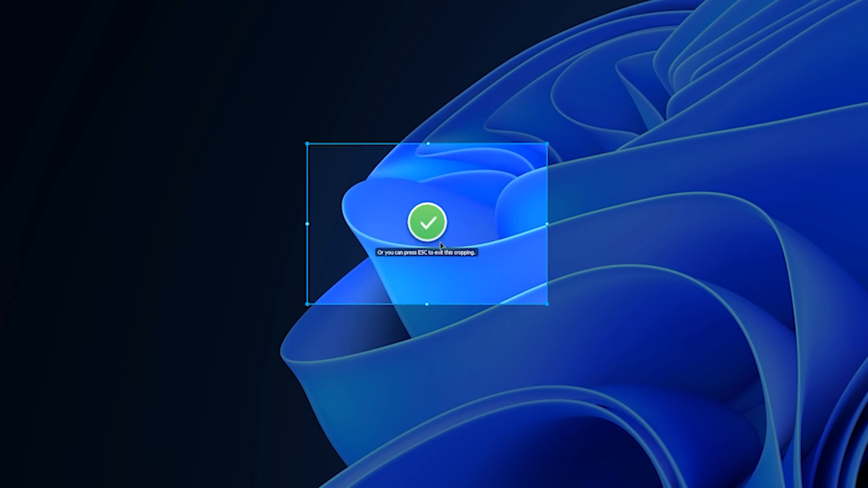
click(427, 222)
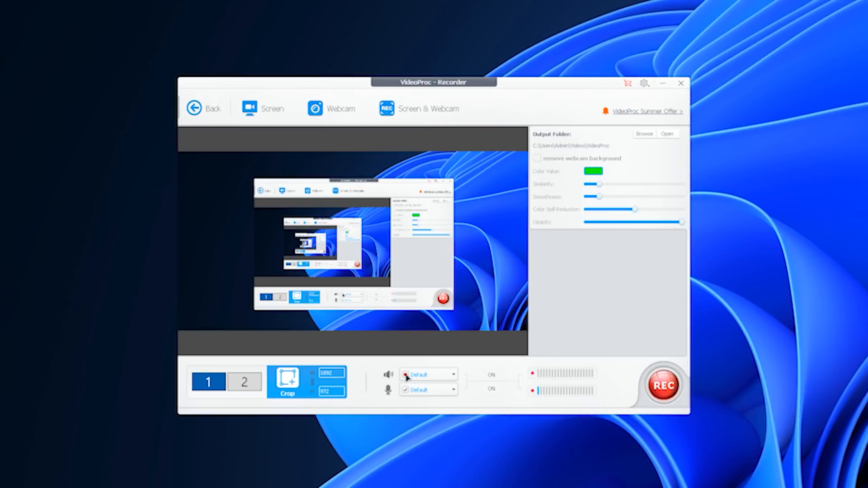
click(491, 375)
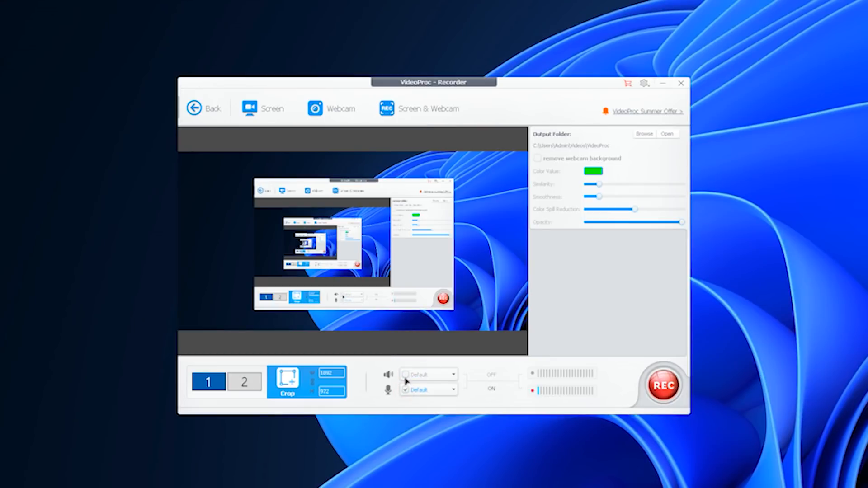
click(406, 374)
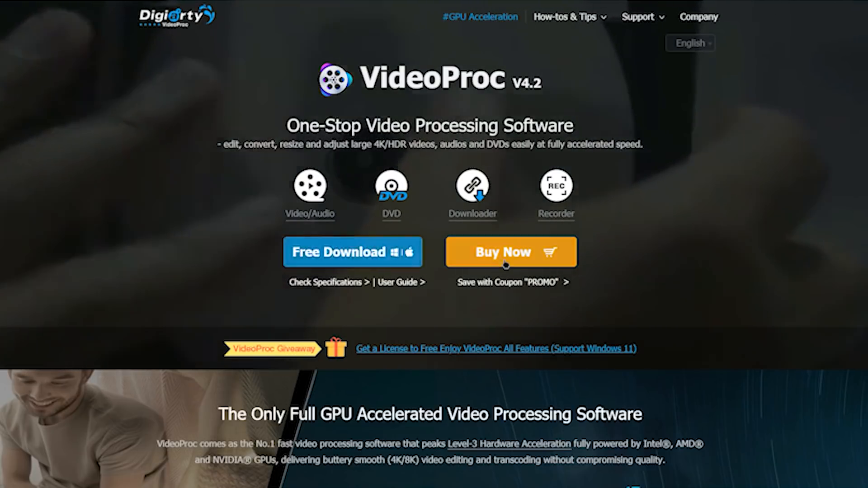
mouse_move(511, 253)
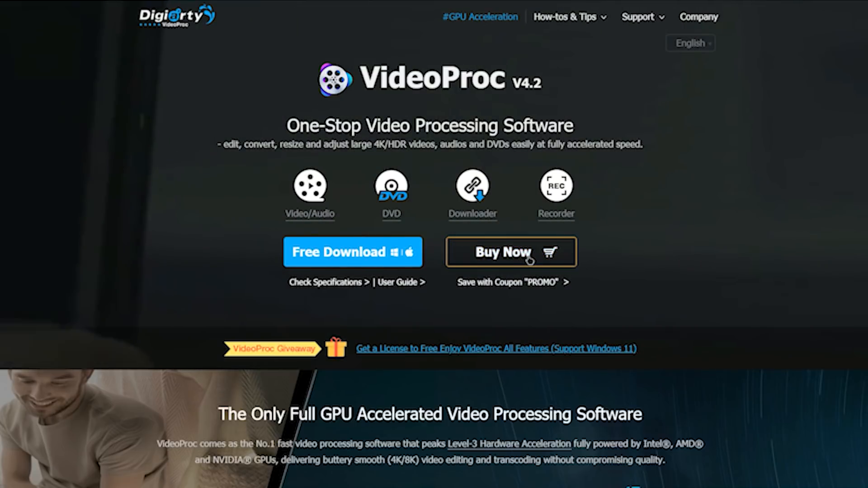
Step: Open Buy Now and scroll to the One Year, Lifetime and Family license plans
click(503, 252)
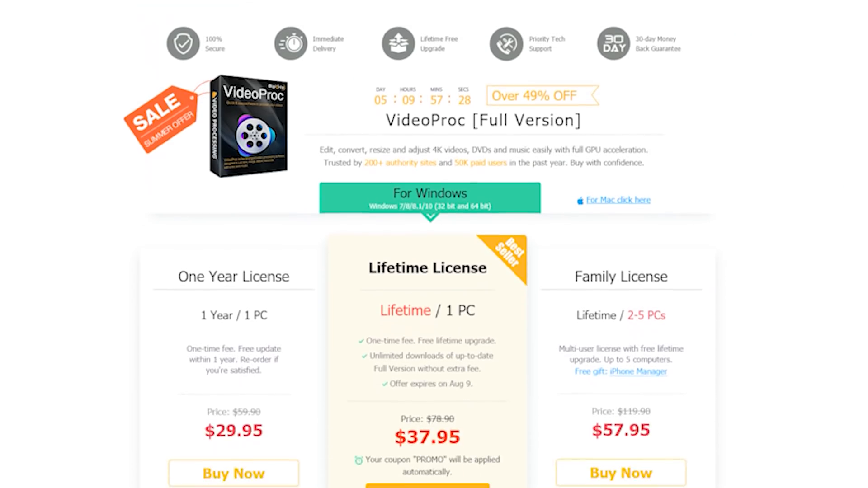
scroll(down, 3)
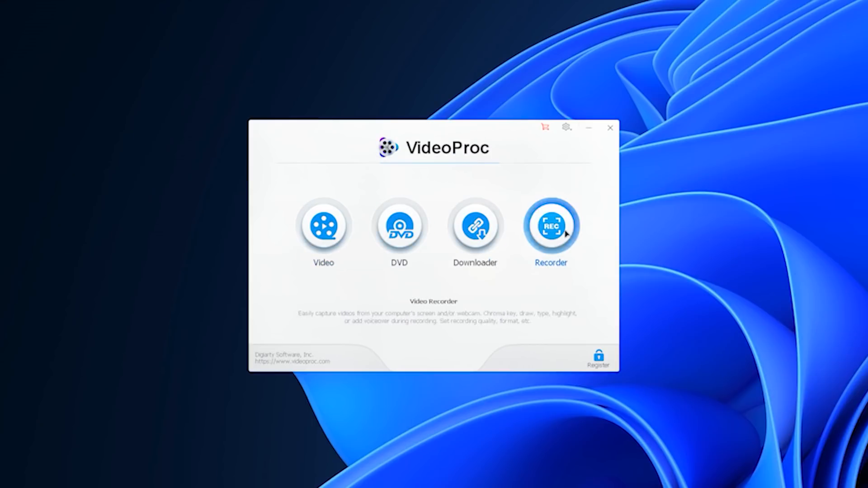
Step: Crop the City 3 clip from the left by 18 in the Video module
click(324, 226)
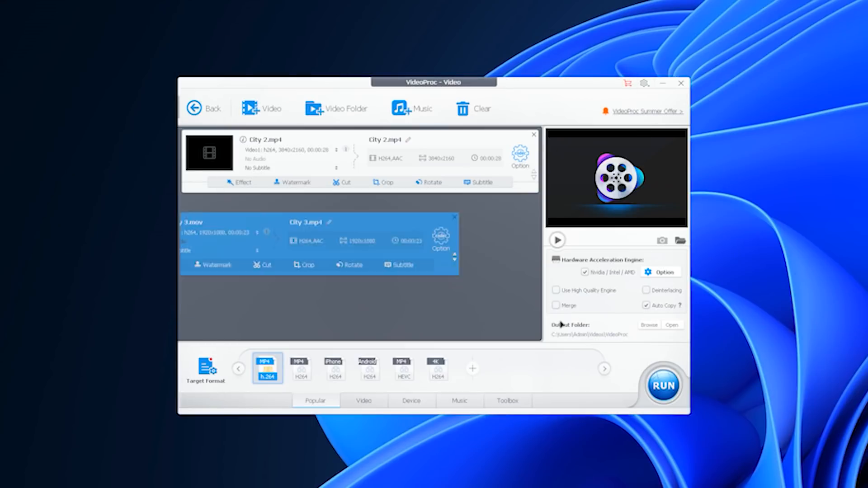
click(347, 182)
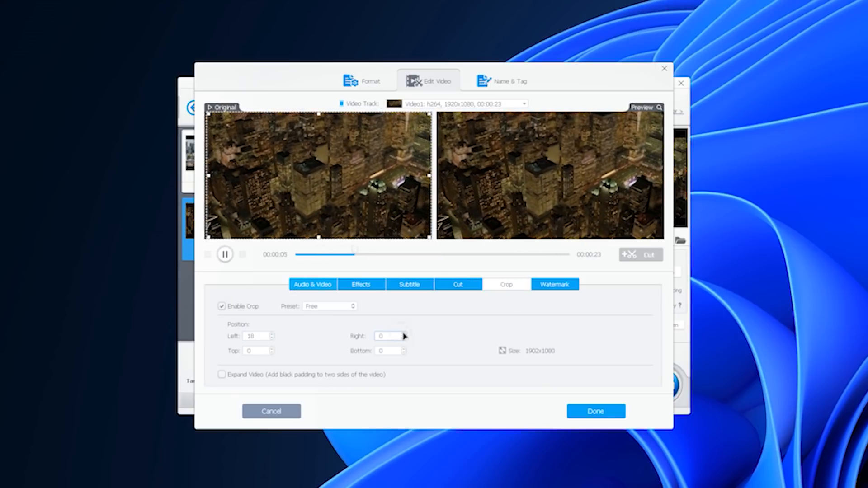
click(595, 412)
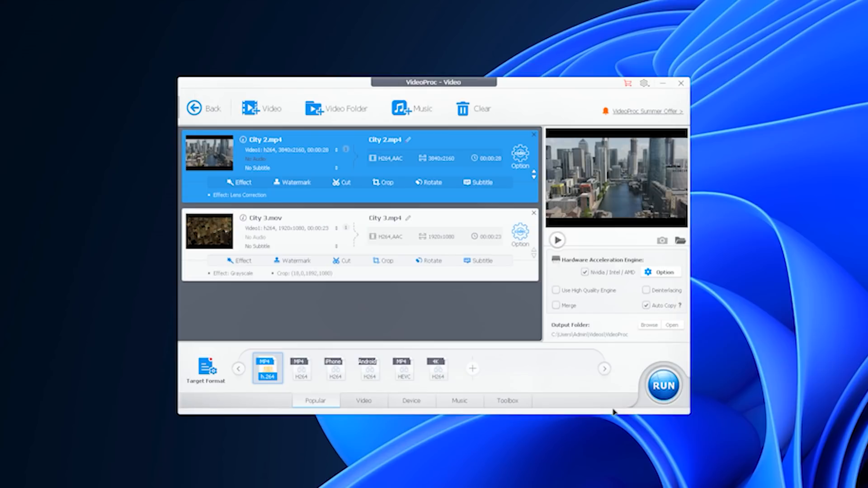
Step: Set City 3 output to 1280x720 with a 3:2 aspect ratio and review target formats
click(518, 233)
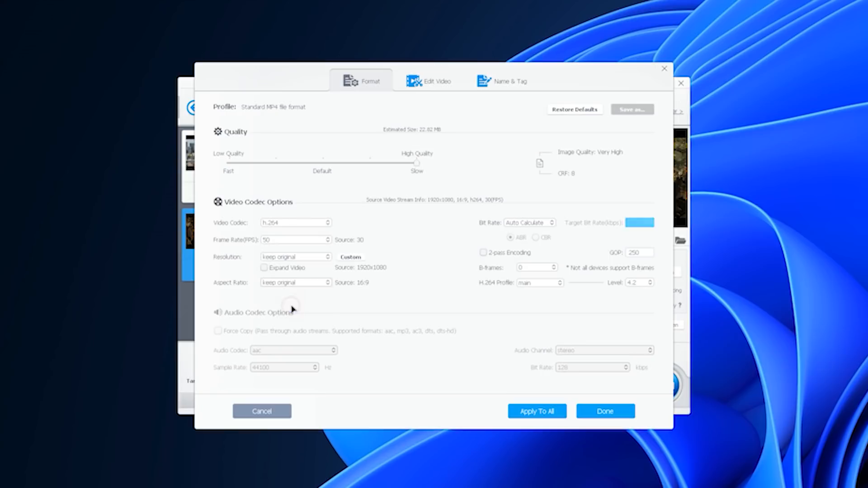
click(294, 257)
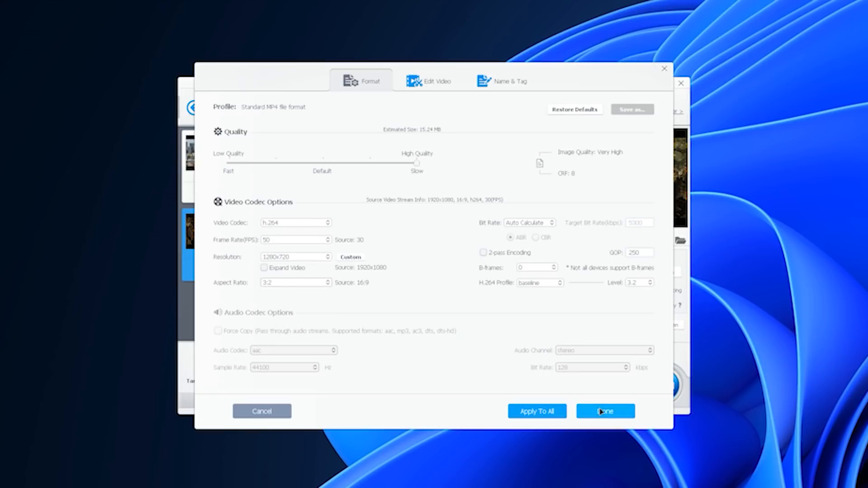
click(605, 412)
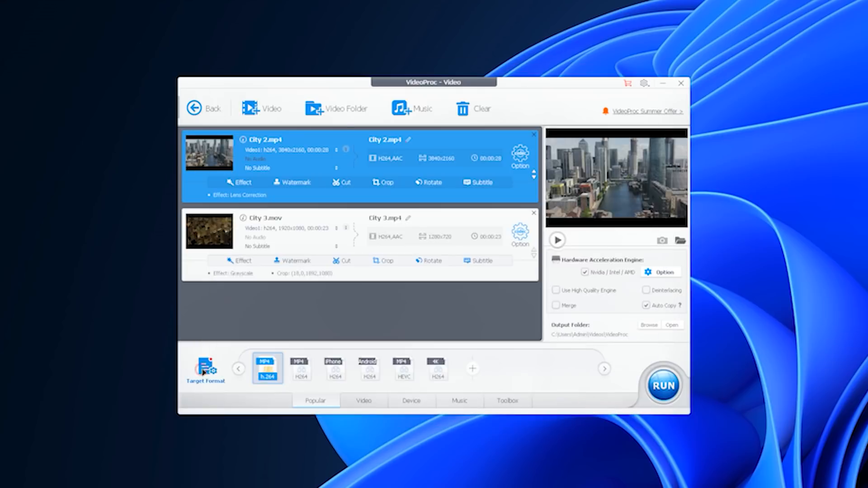
click(370, 368)
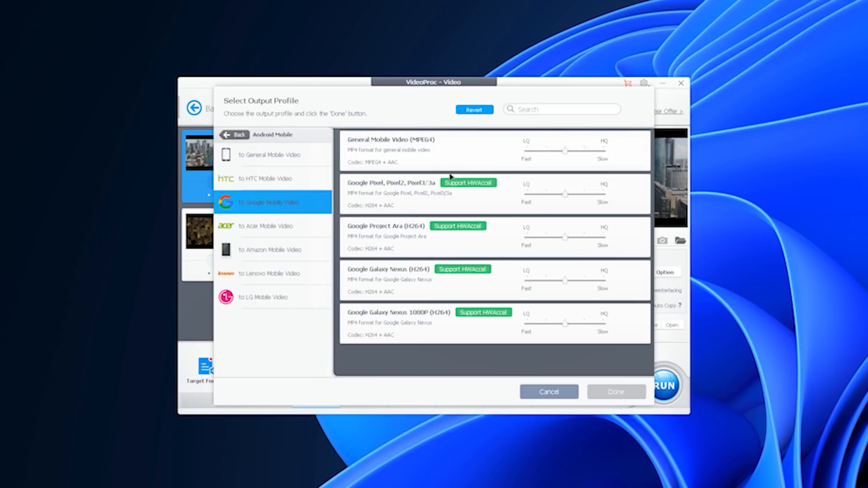
click(616, 392)
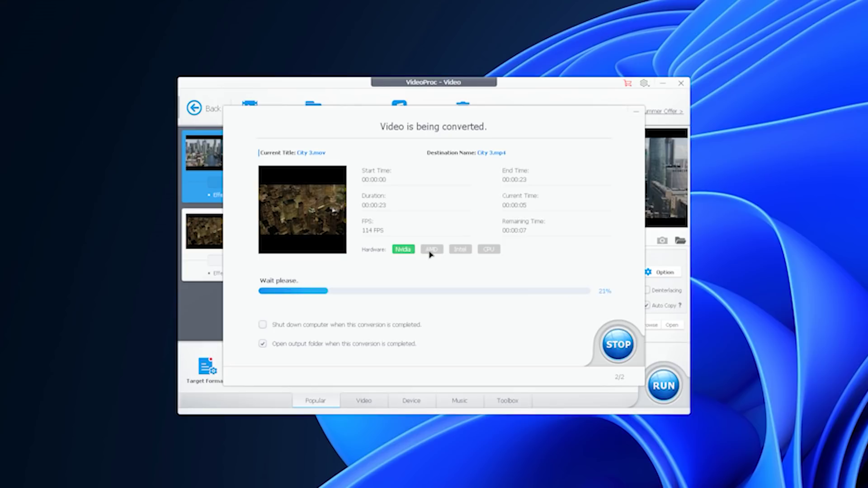
Step: Run the MP4 conversion of both City clips and dismiss the trial notice
click(617, 344)
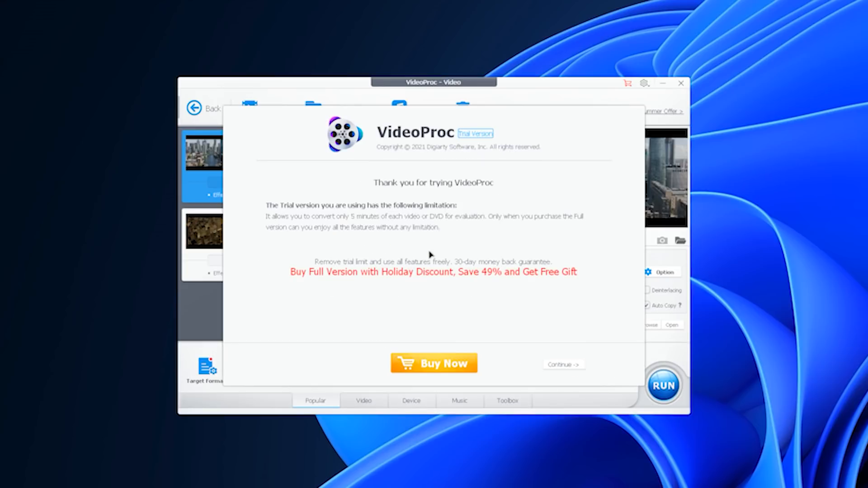
click(563, 364)
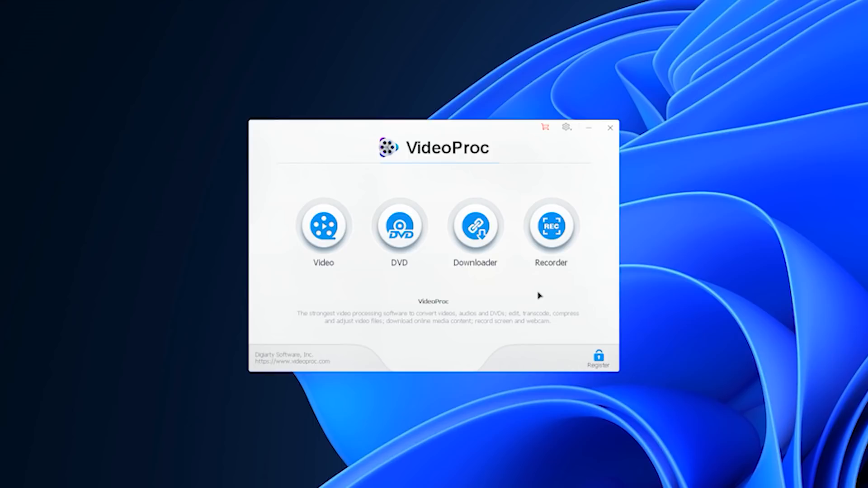